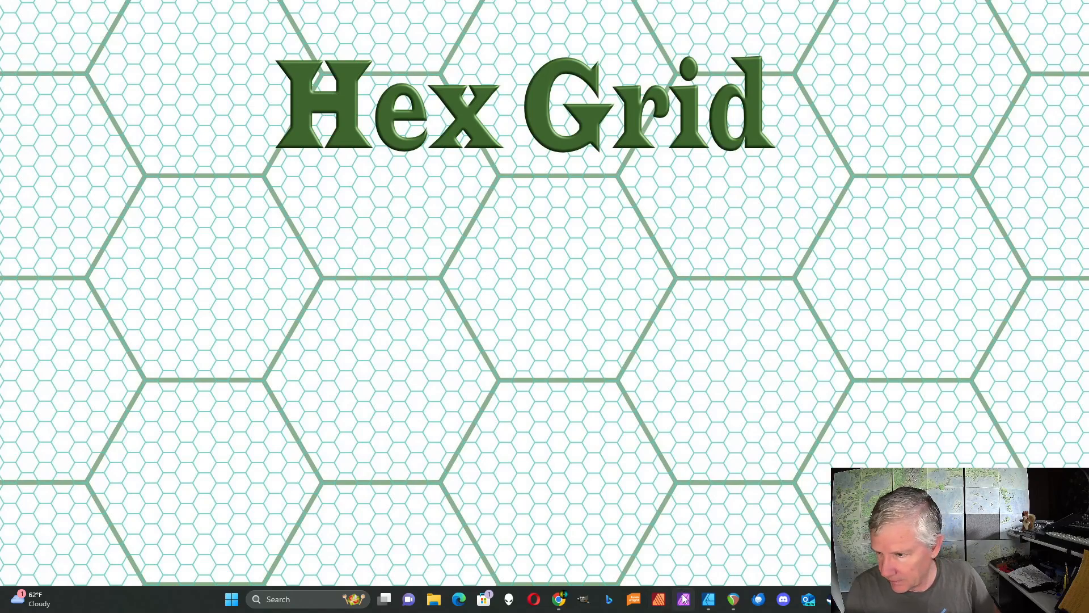
Create a new blank Letter-size portrait document from the Press Ready presets
left_click(708, 599)
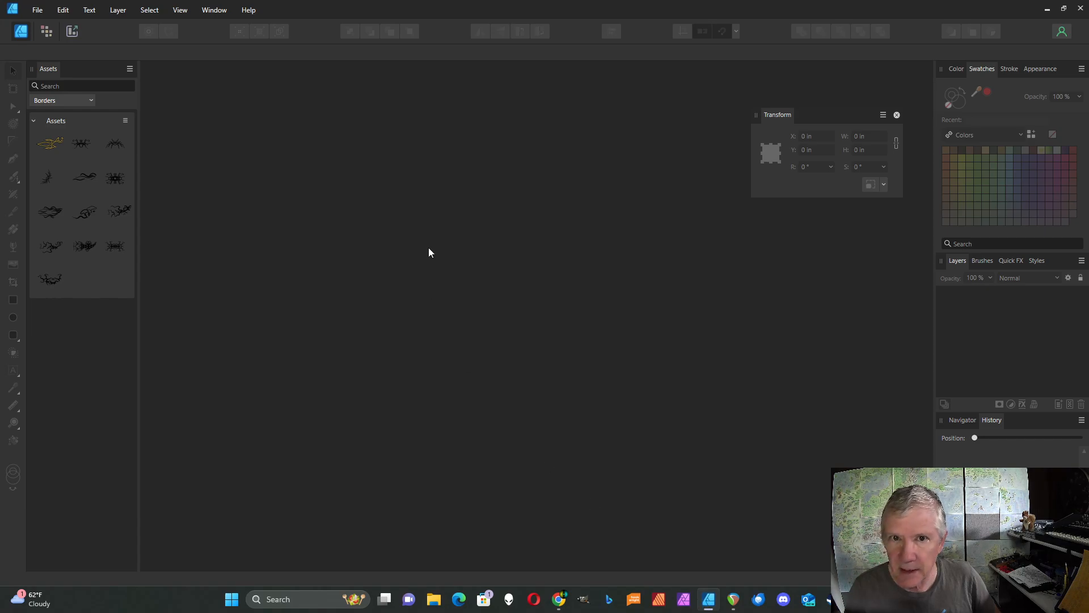
left_click(37, 10)
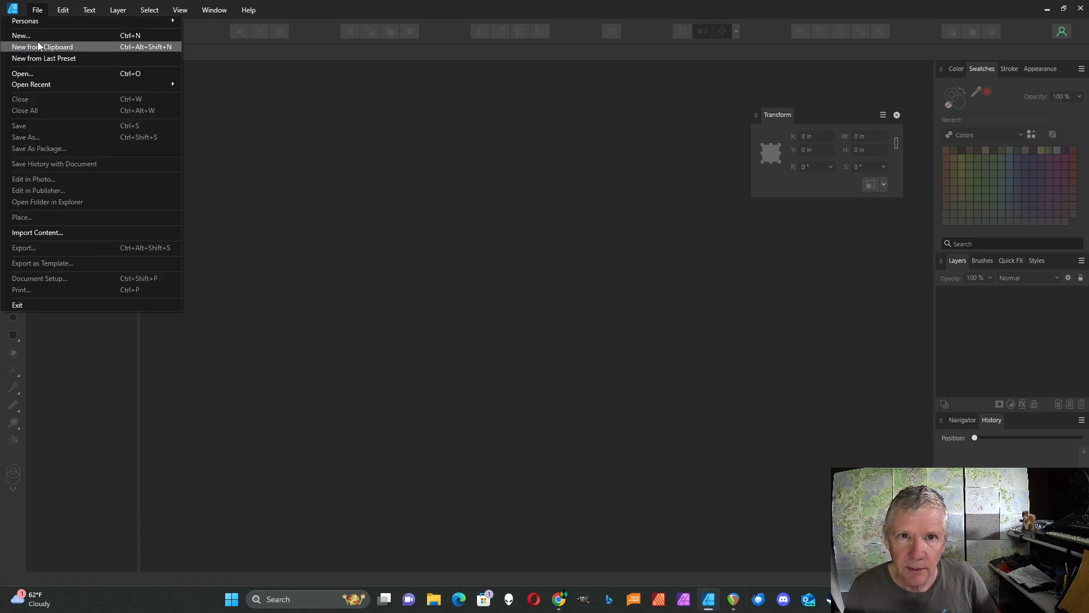
left_click(20, 35)
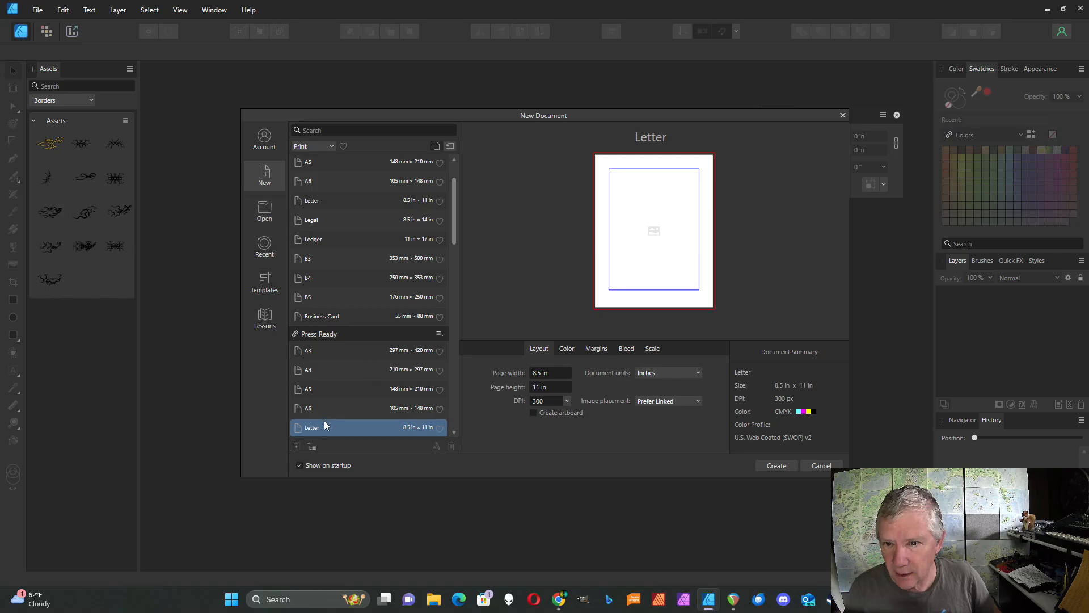
mouse_move(436, 146)
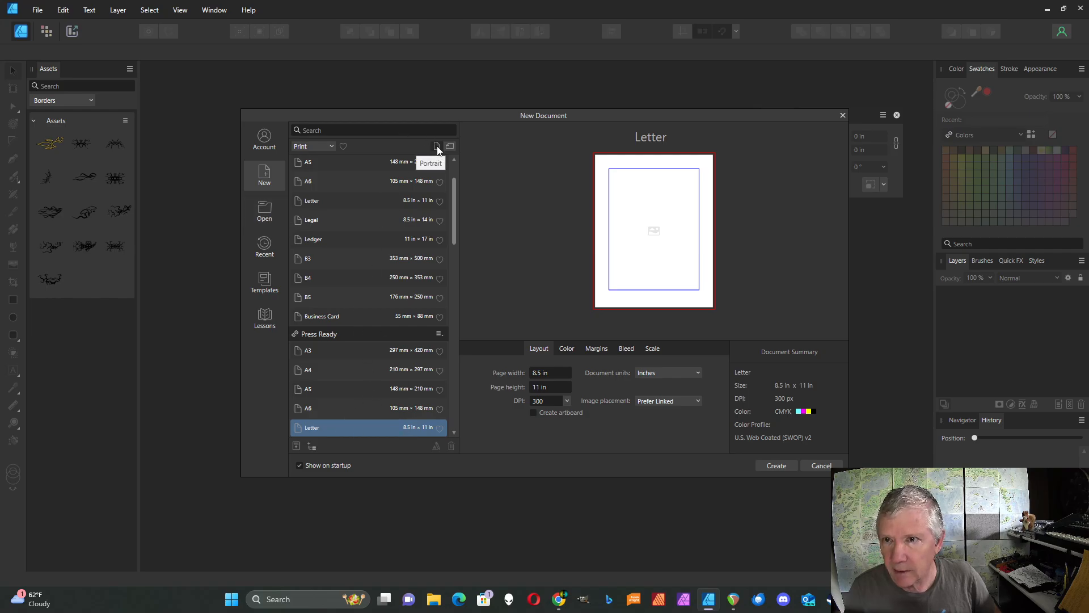
left_click(776, 464)
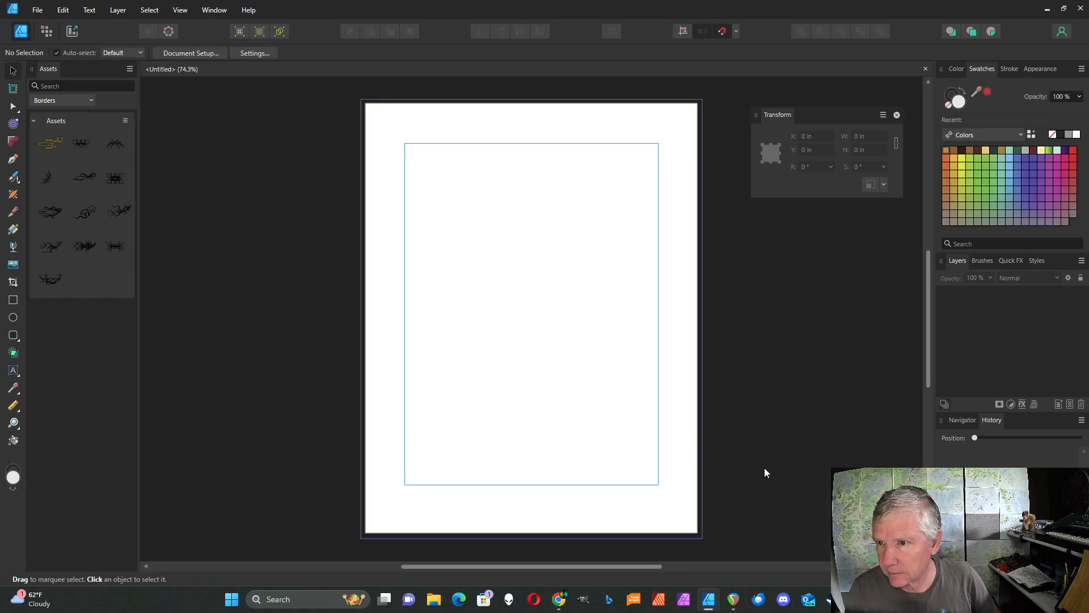
Turn on an advanced-mode triangular grid with 1 in spacing over the page
left_click(180, 9)
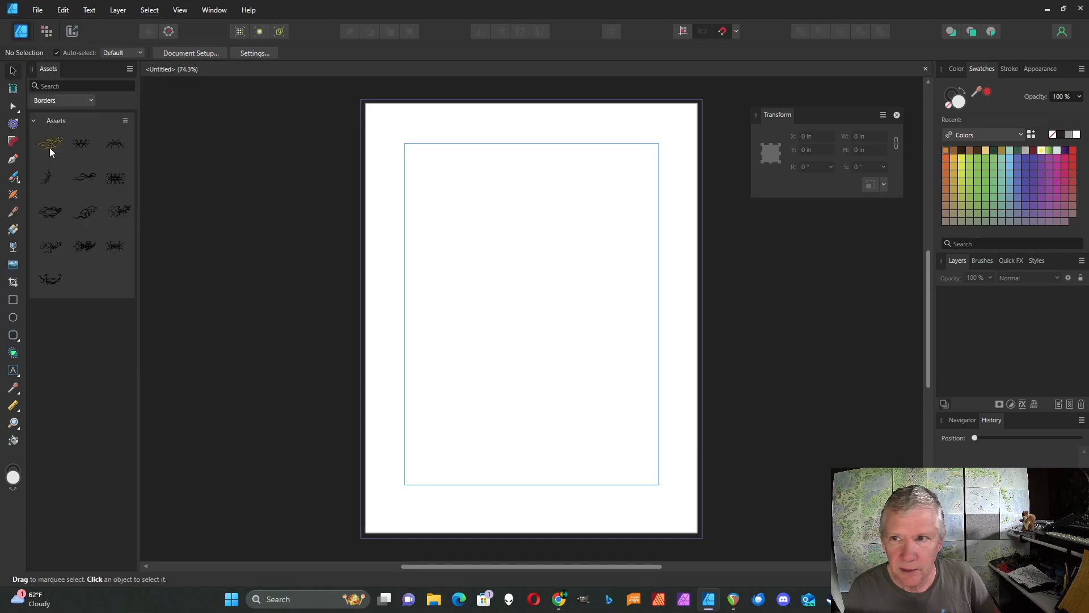
left_click(179, 10)
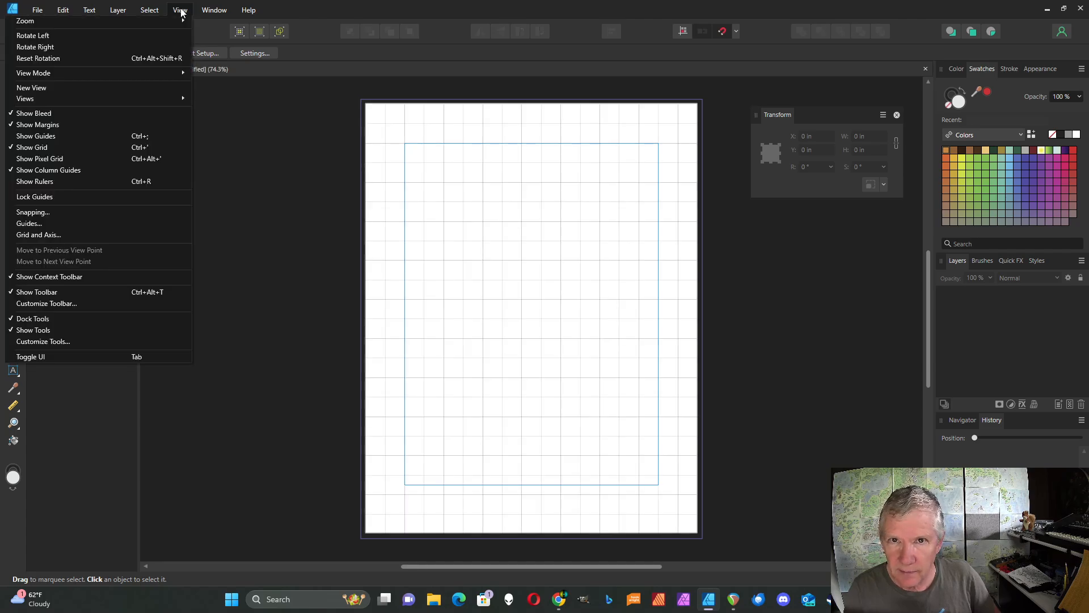
mouse_move(38, 234)
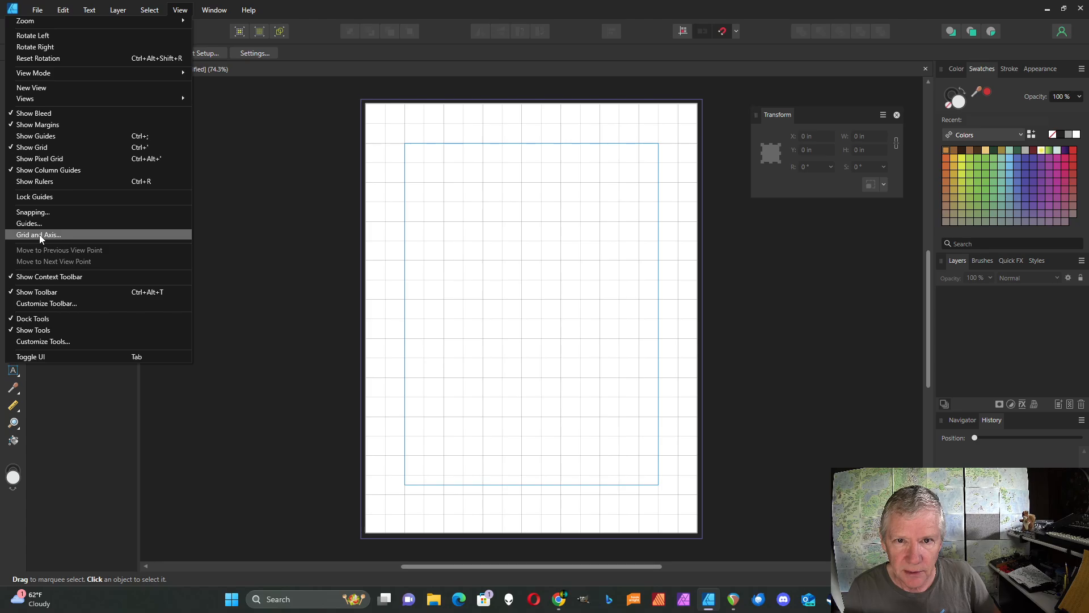
left_click(38, 234)
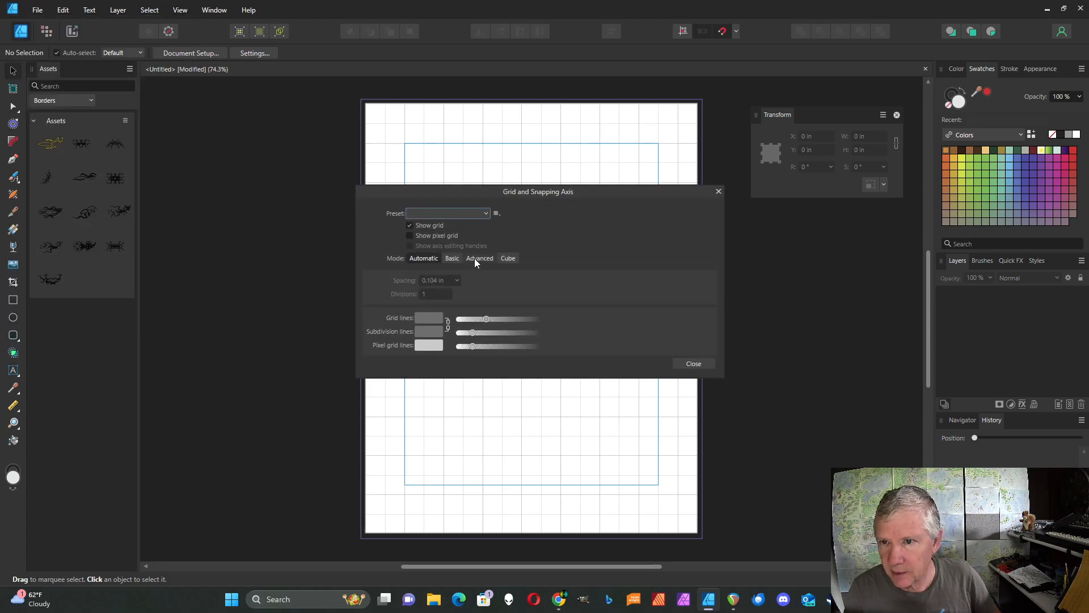
left_click(479, 258)
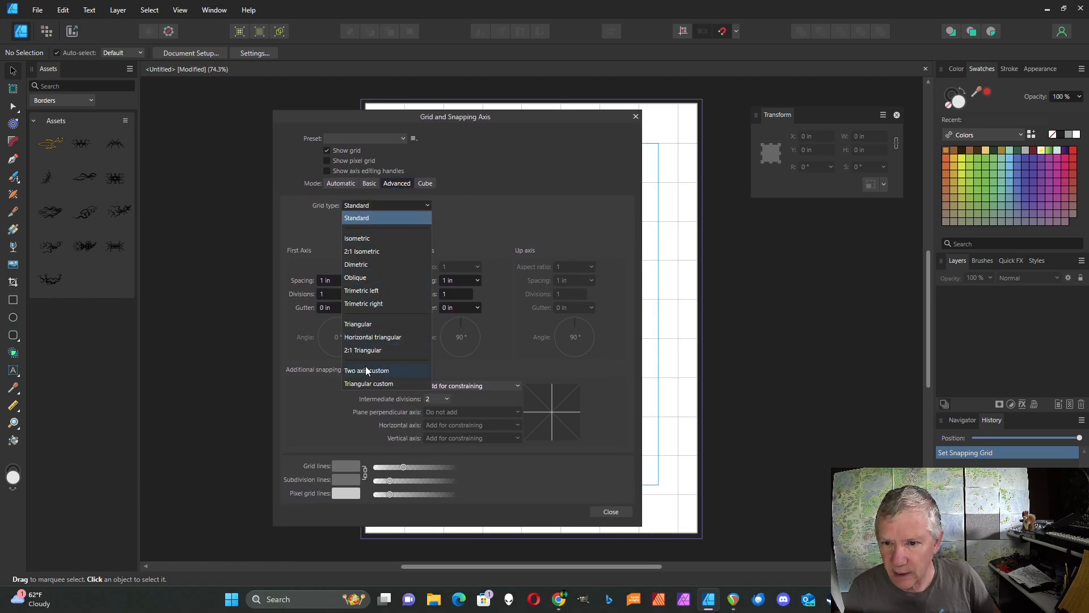
mouse_move(361, 251)
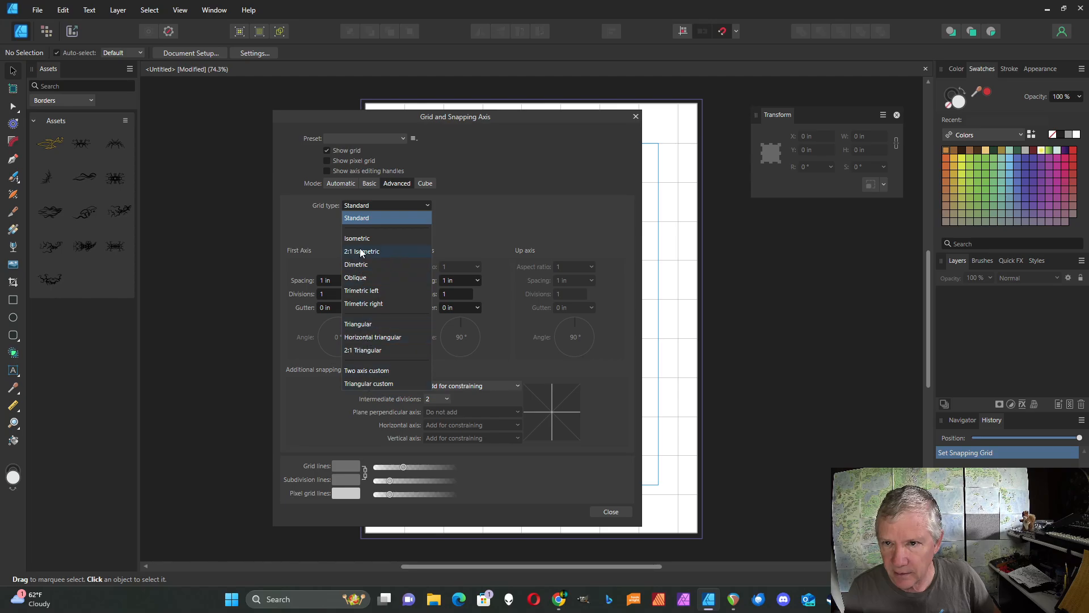
mouse_move(358, 324)
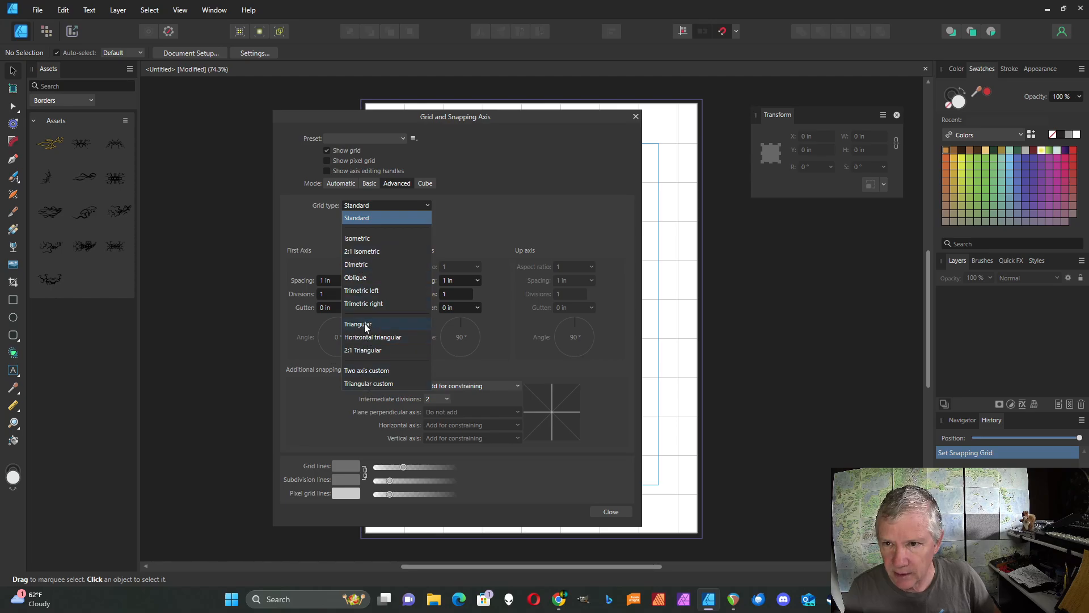
left_click(358, 324)
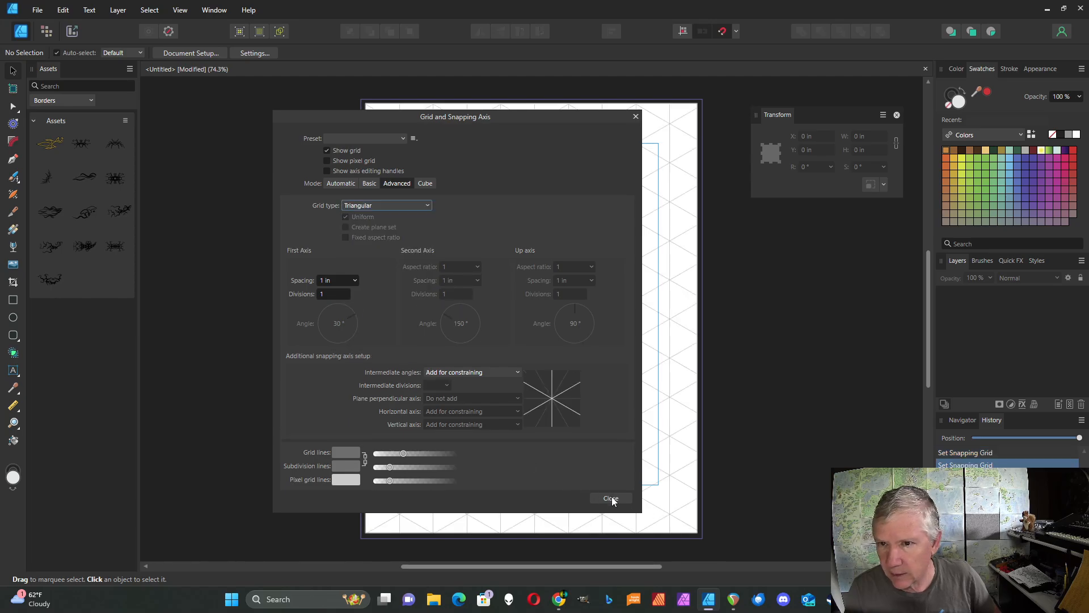
Close the Grid and Axis dialog, leaving the triangular grid visible on the page
left_click(610, 498)
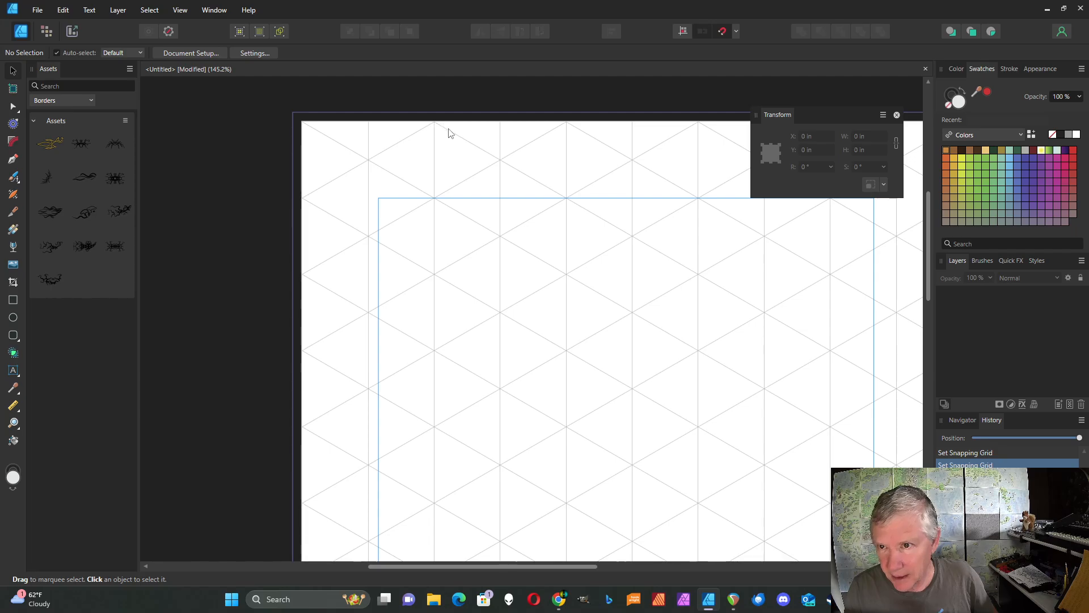
mouse_move(350, 211)
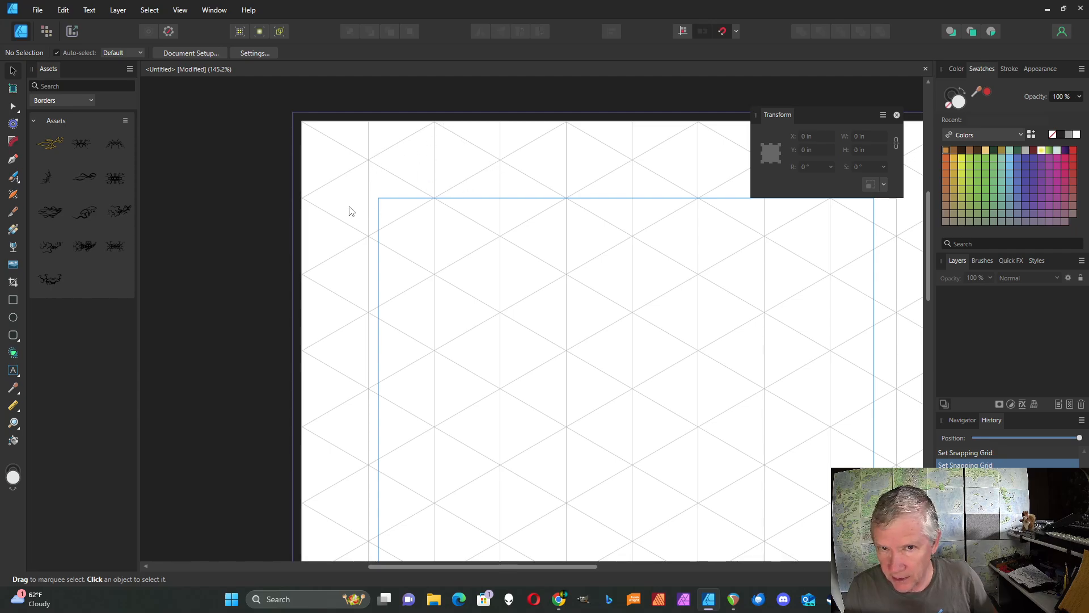
mouse_move(443, 133)
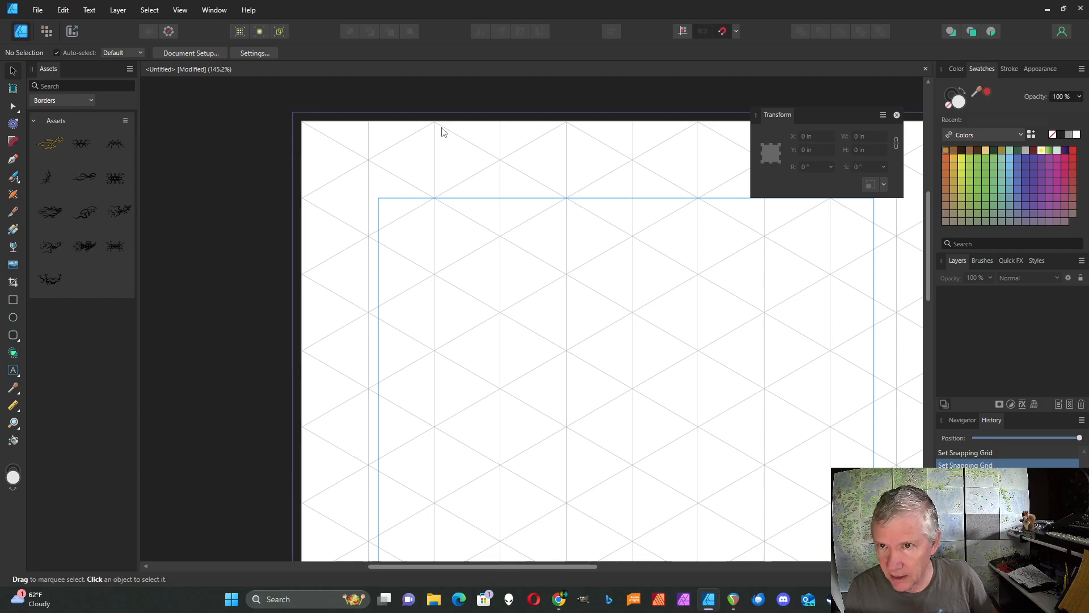
mouse_move(370, 222)
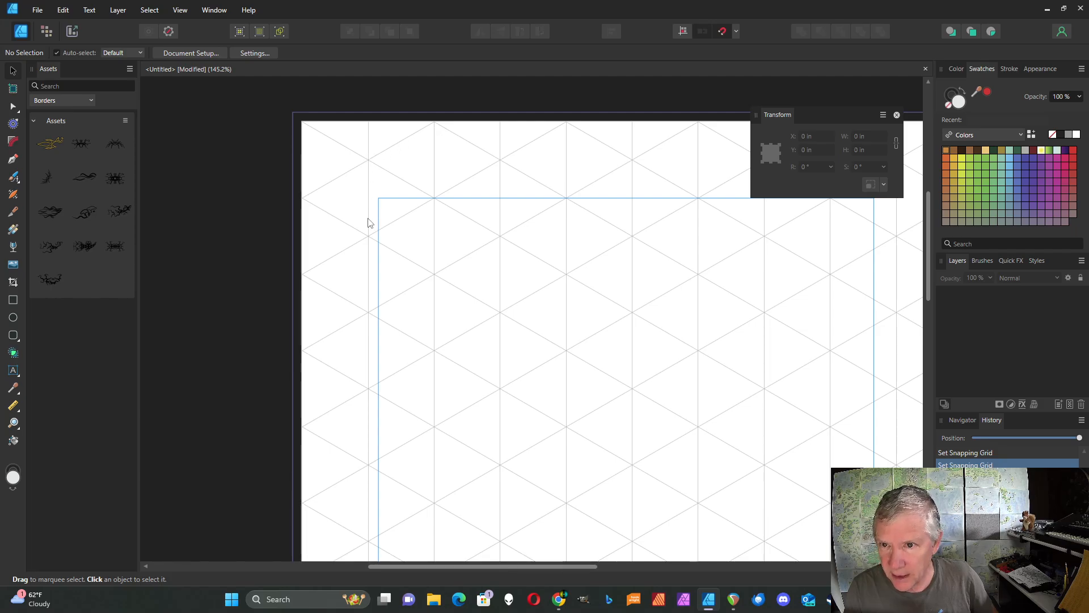
mouse_move(13, 300)
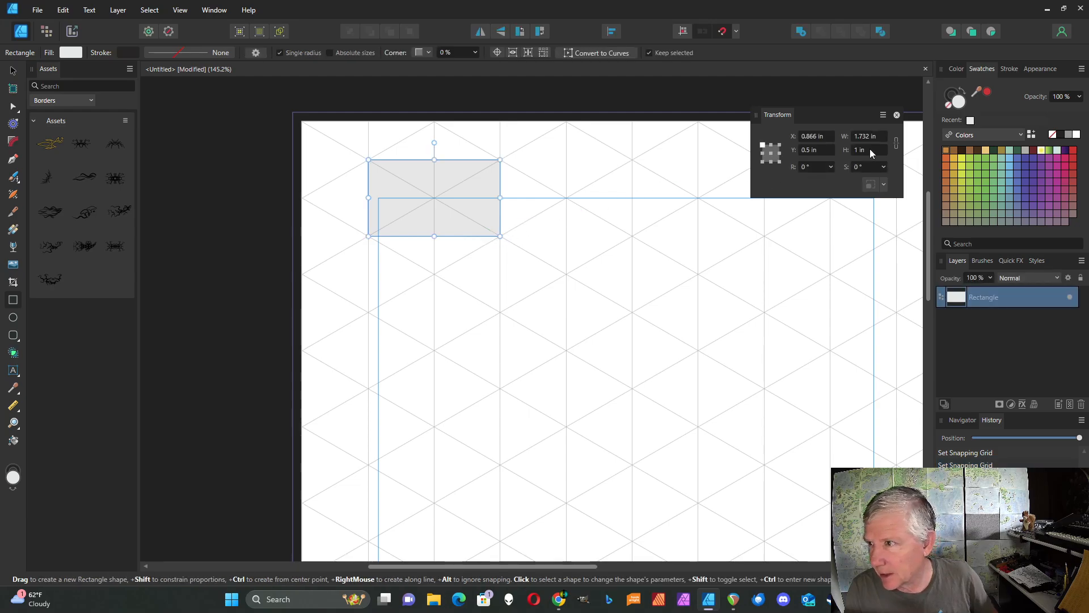
mouse_move(867, 136)
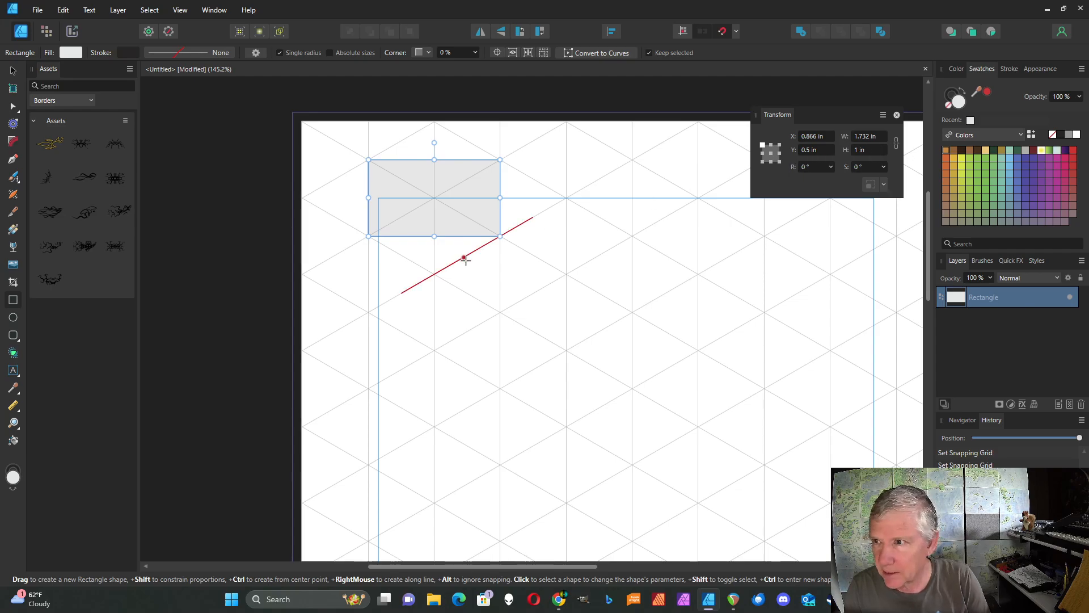
Reopen the grid settings and widen the triangular grid spacing to 1.732 in
left_click(179, 9)
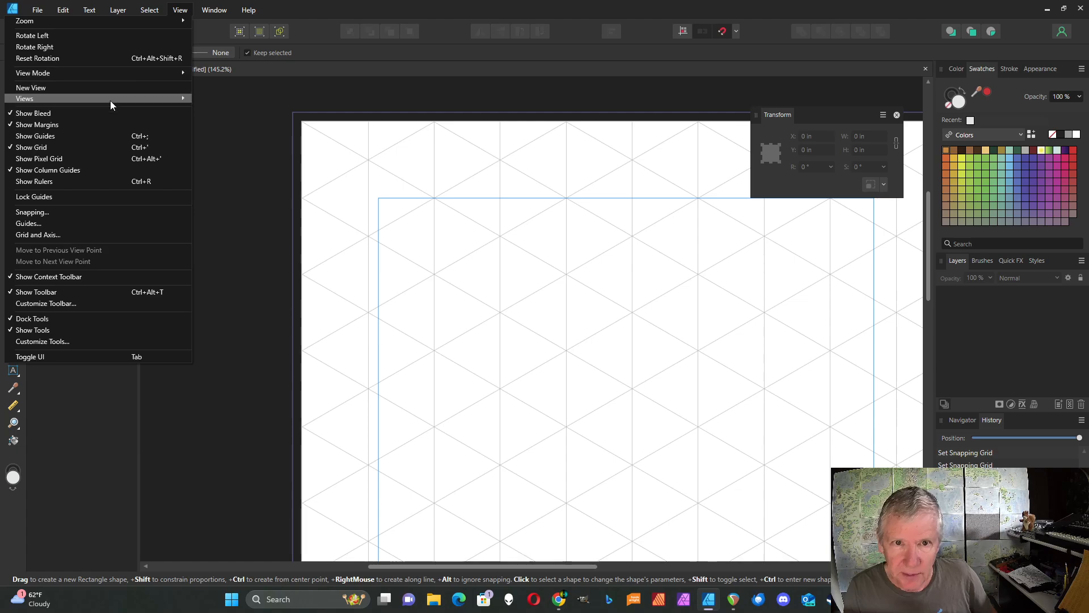
mouse_move(38, 235)
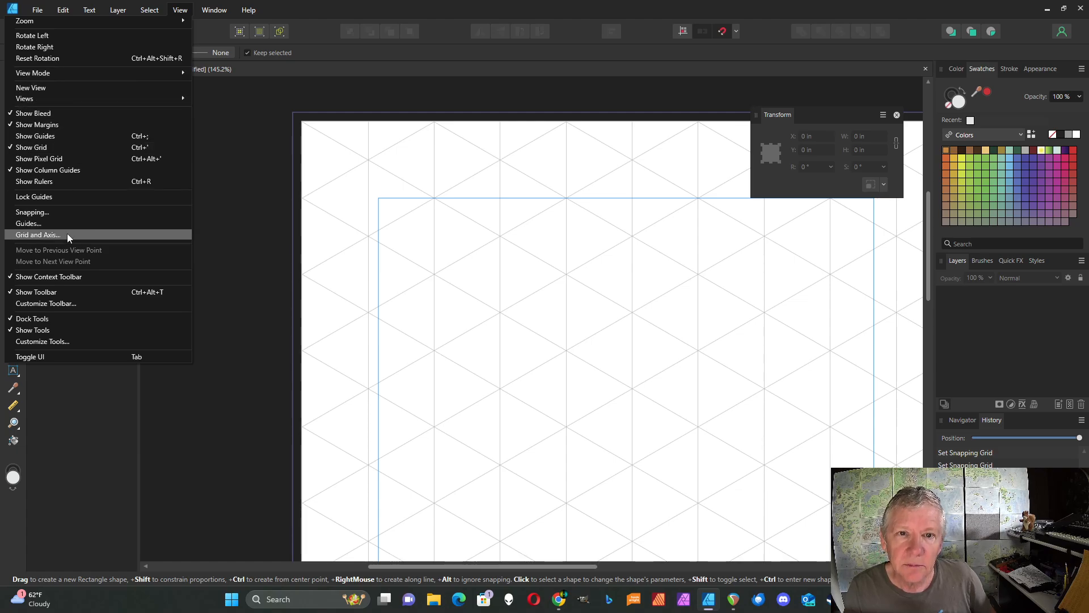
left_click(38, 234)
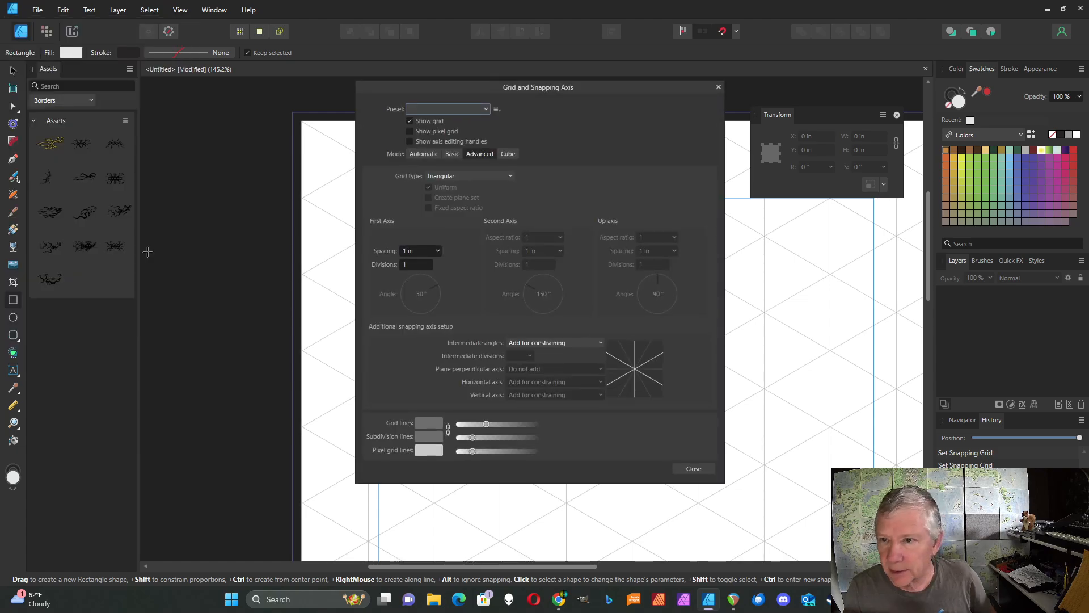
mouse_move(410, 257)
type("1.732")
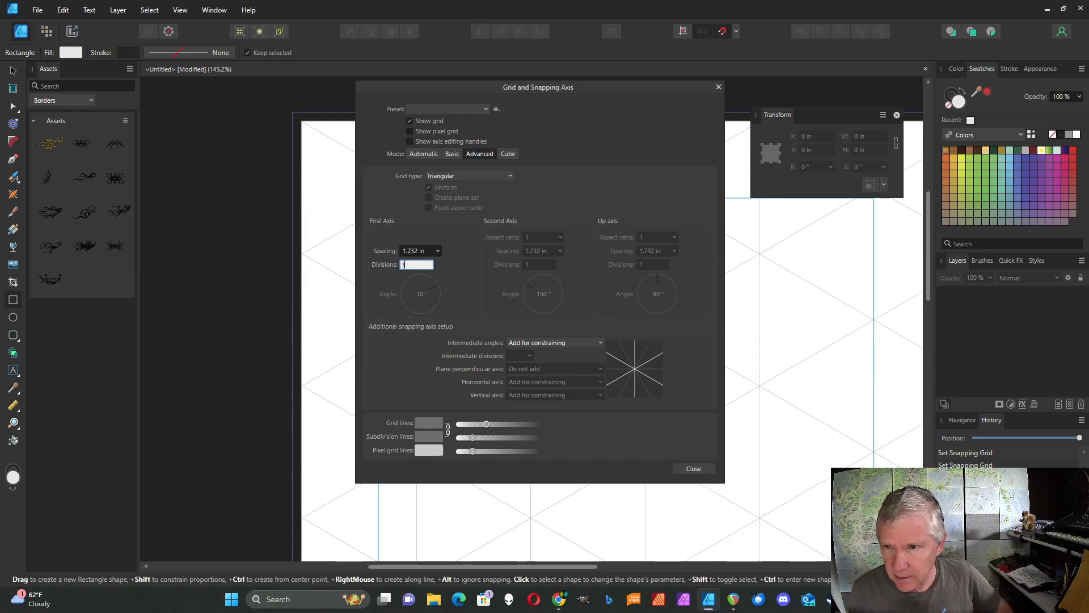
left_click(693, 468)
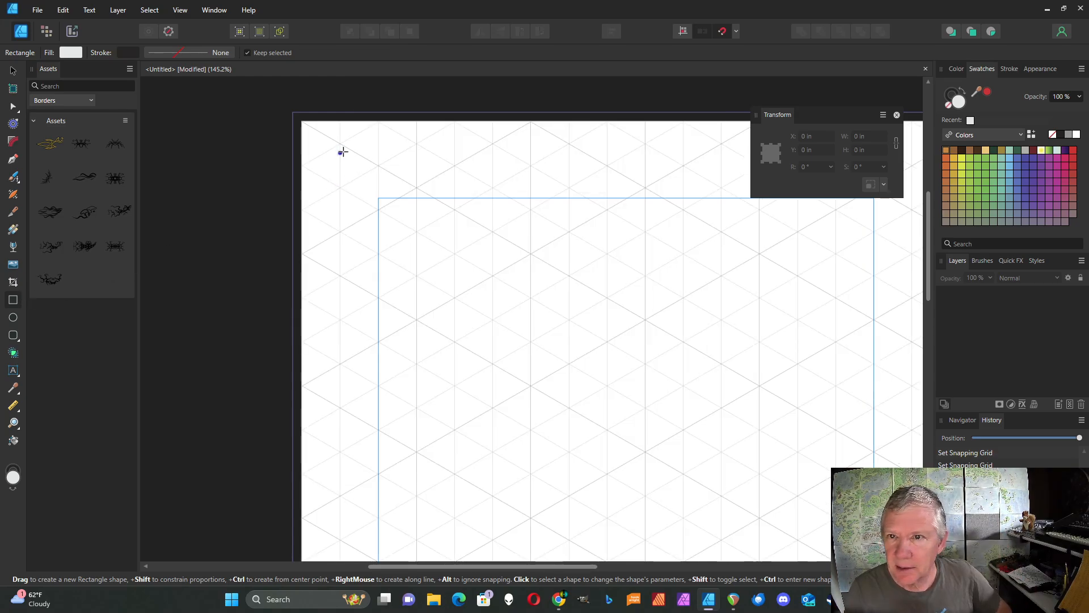
left_click_drag(342, 151, 417, 188)
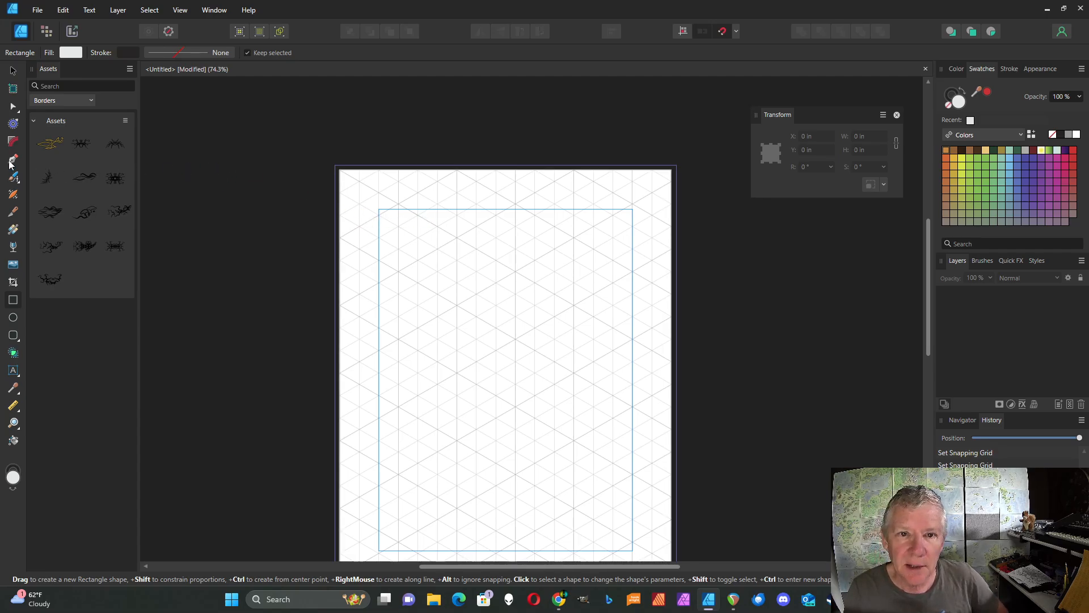
Pen-draw the Y-shaped hexagon corner, ending with a one-inch vertical drop to the grid point
left_click(12, 177)
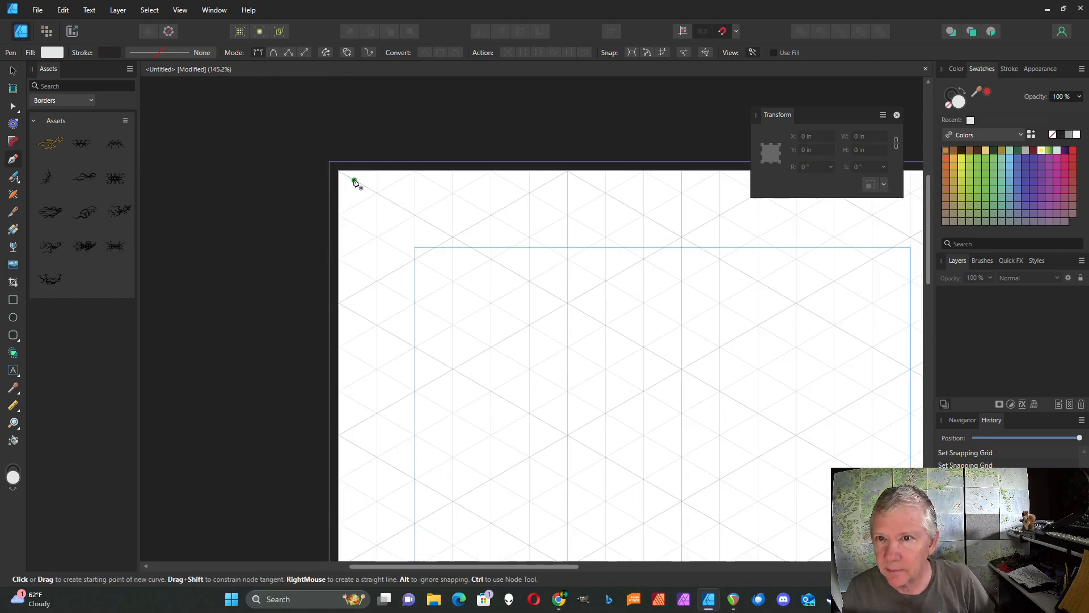
left_click(354, 182)
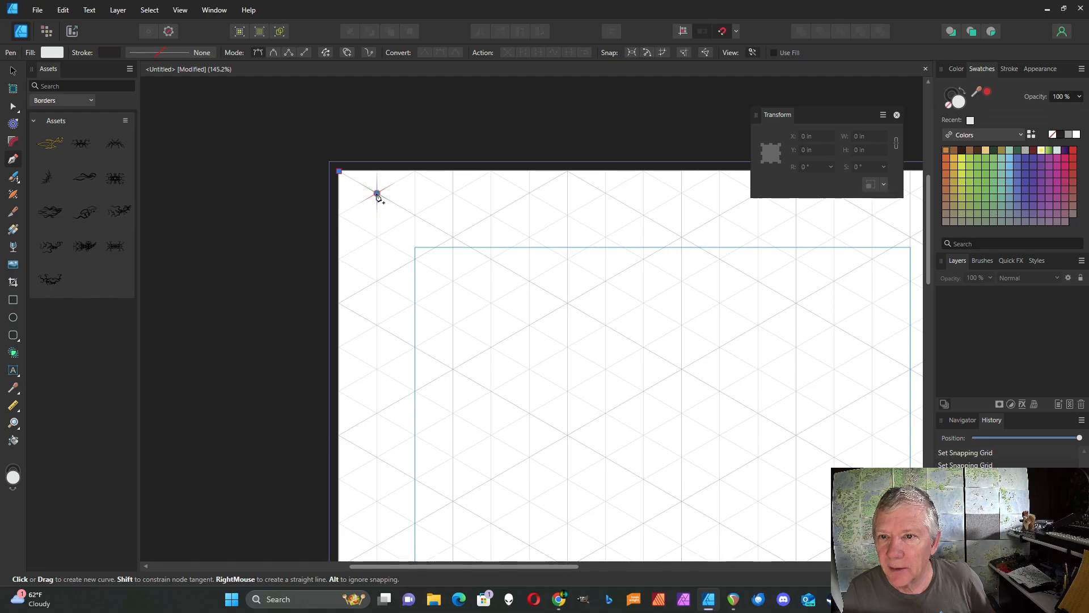
left_click(415, 172)
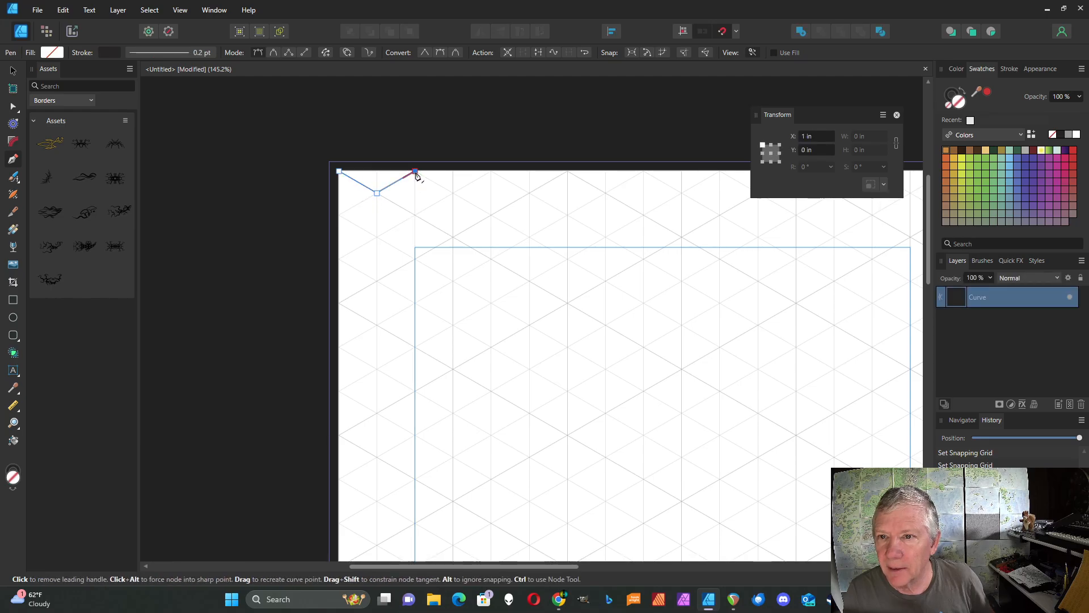
left_click(415, 171)
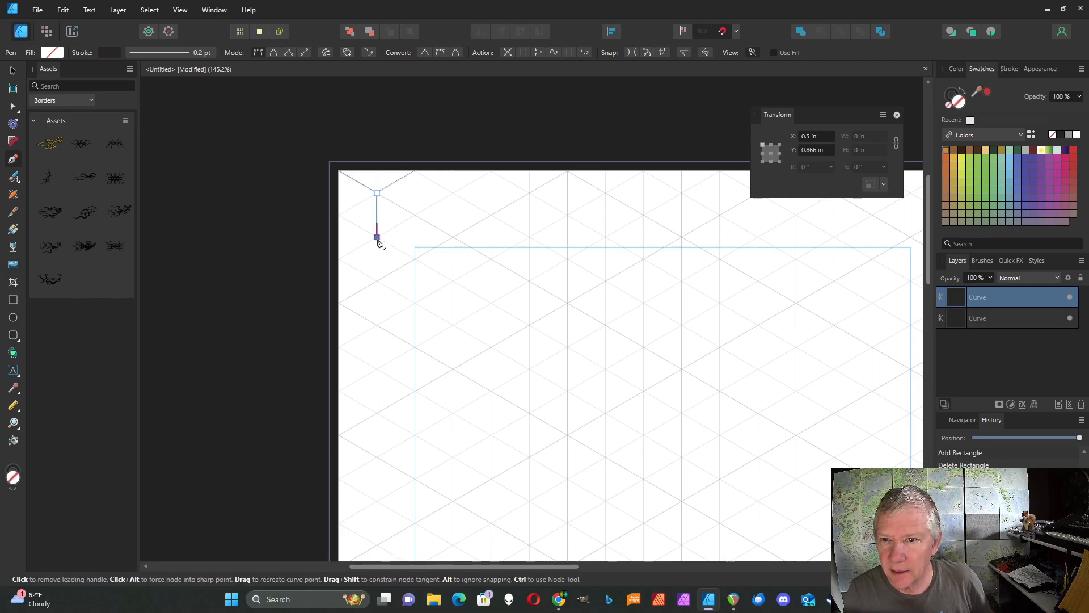
left_click(377, 236)
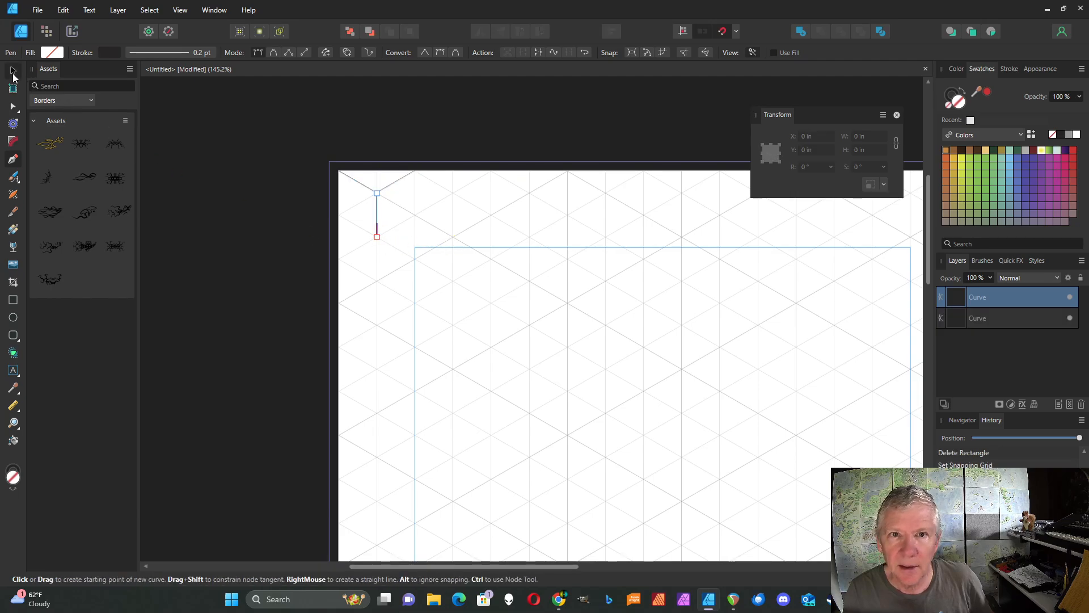
left_click(12, 71)
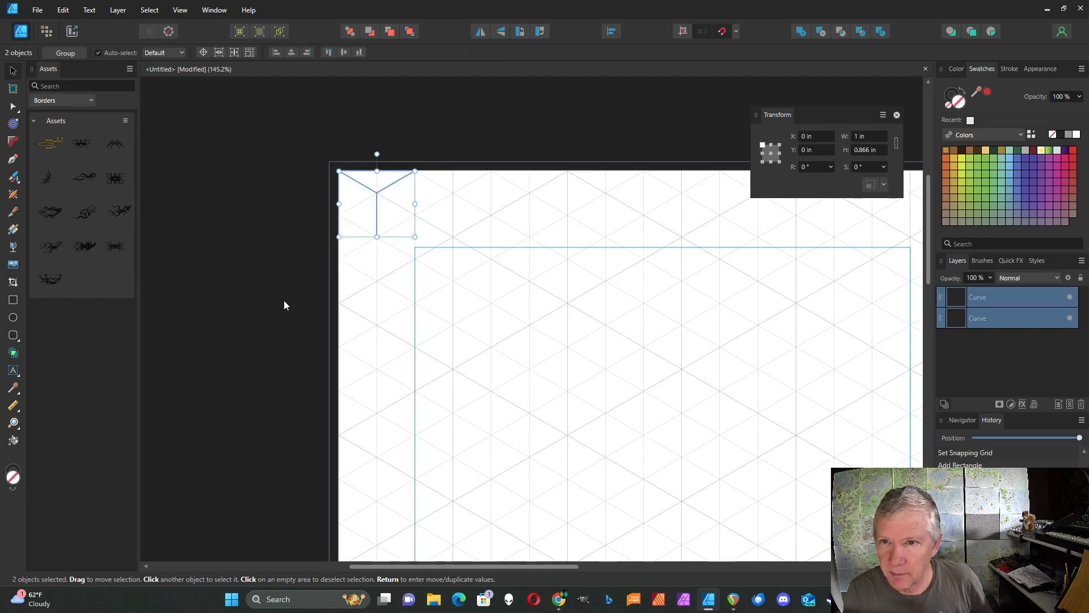
mouse_move(54, 43)
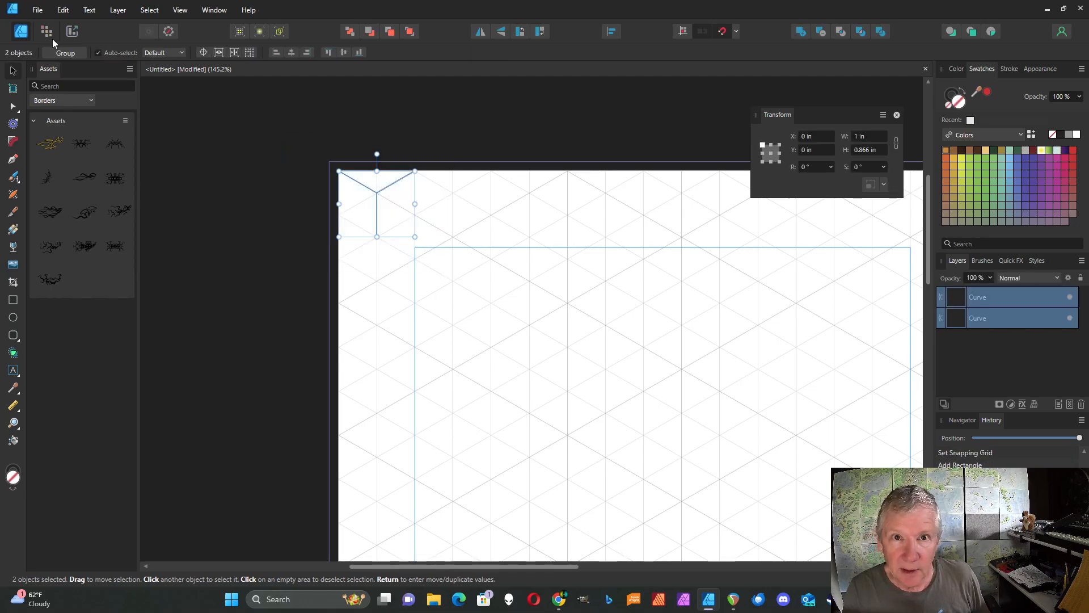
Duplicate the selected two-line hexagon block with Duplicate Selection
left_click(62, 10)
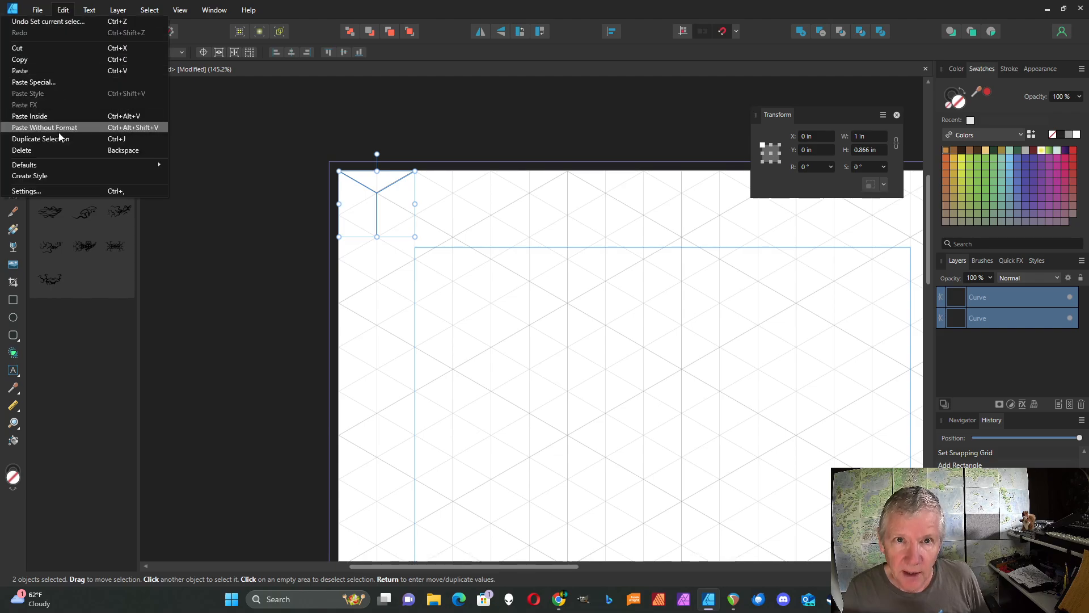
mouse_move(59, 139)
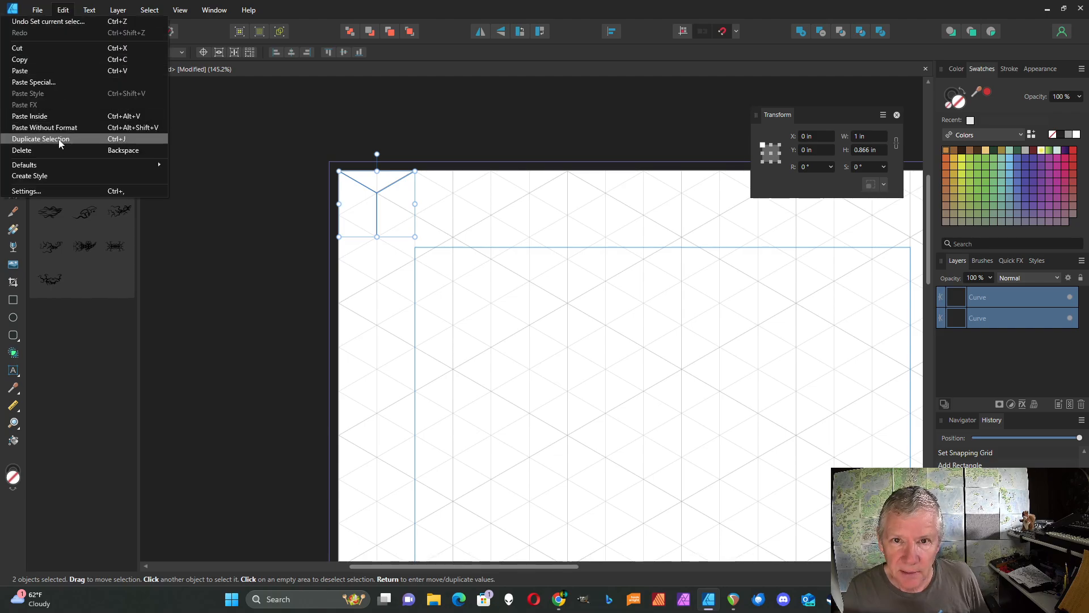
mouse_move(121, 140)
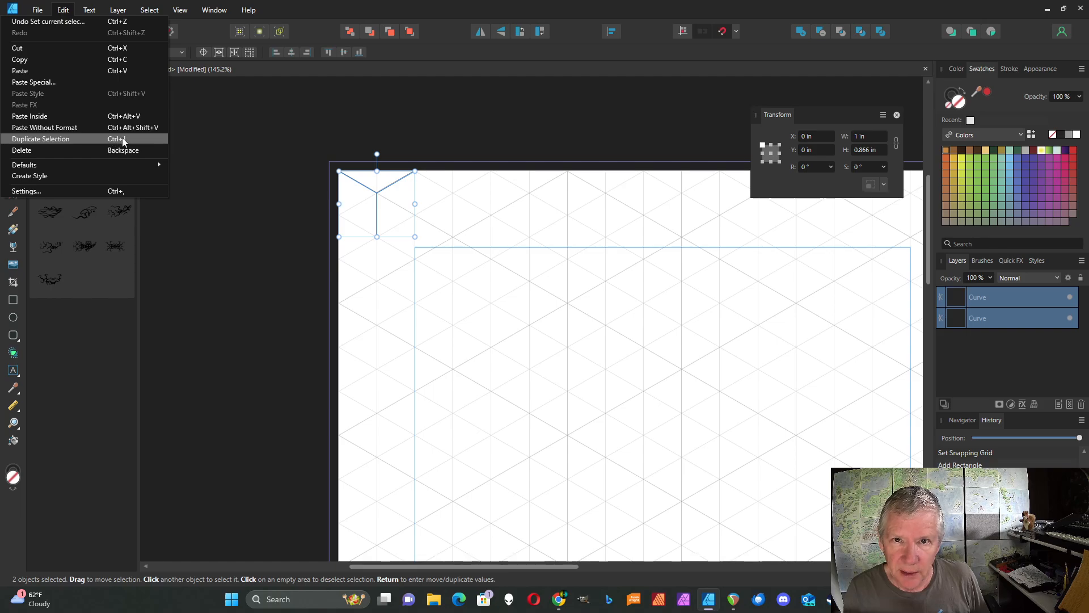
mouse_move(90, 142)
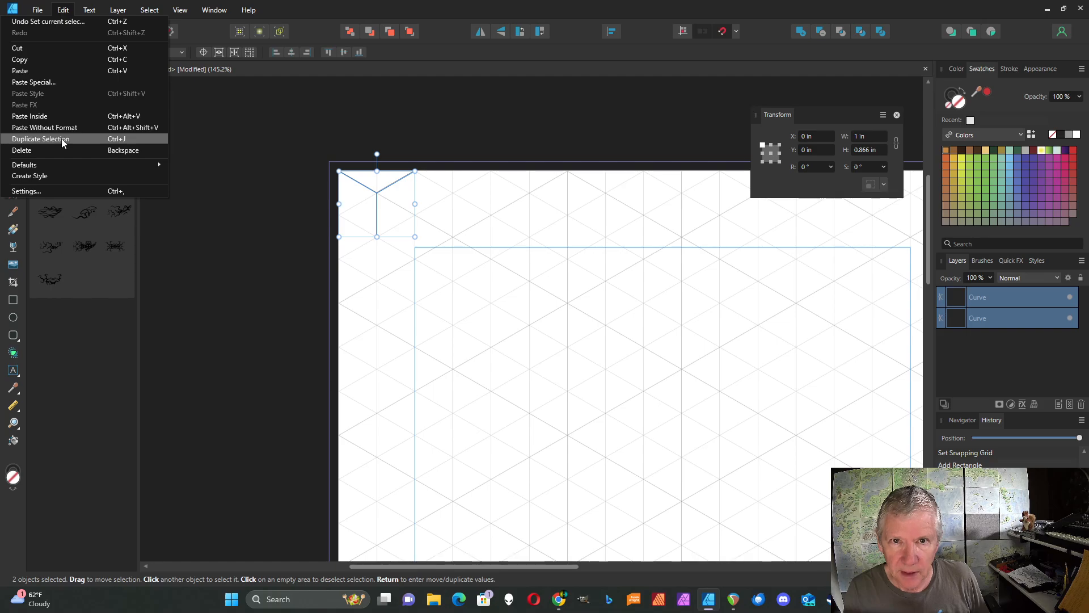
left_click(40, 139)
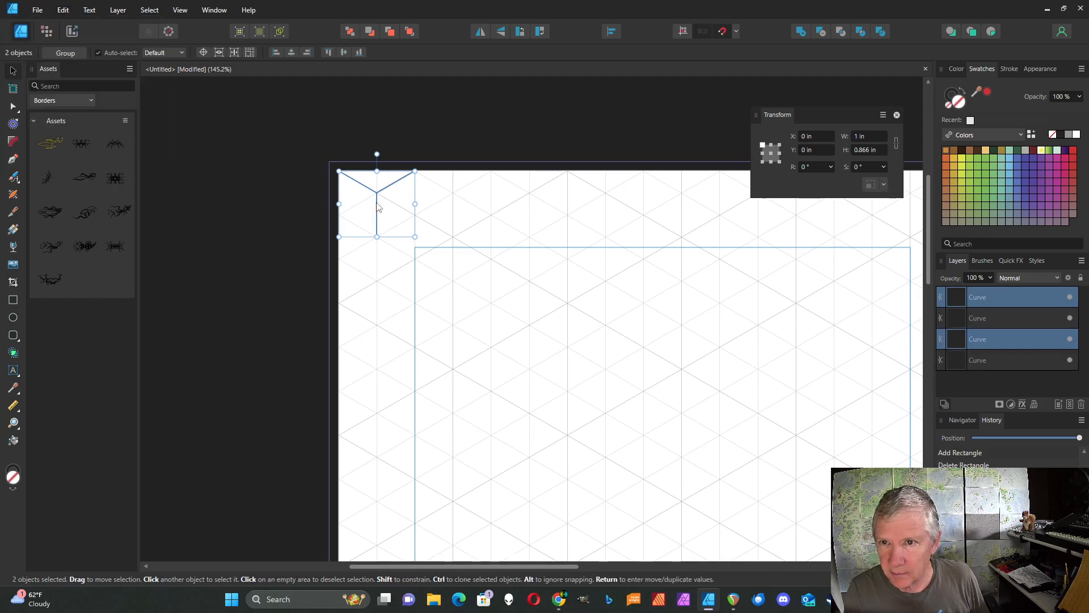
Slide the duplicated block right into the next grid position and continue the row
left_click_drag(377, 205, 453, 205)
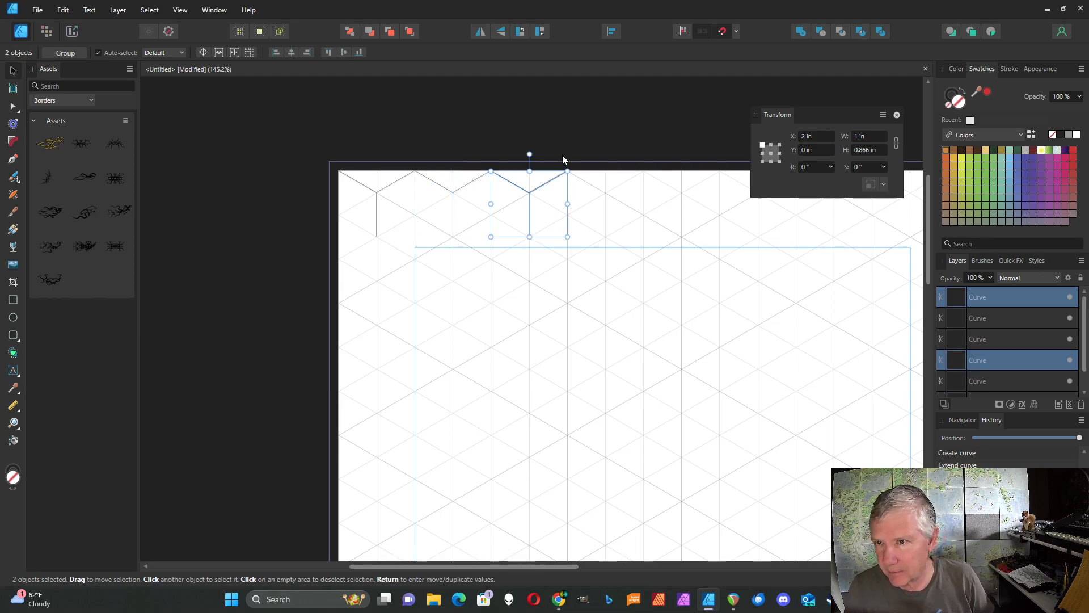
mouse_move(249, 278)
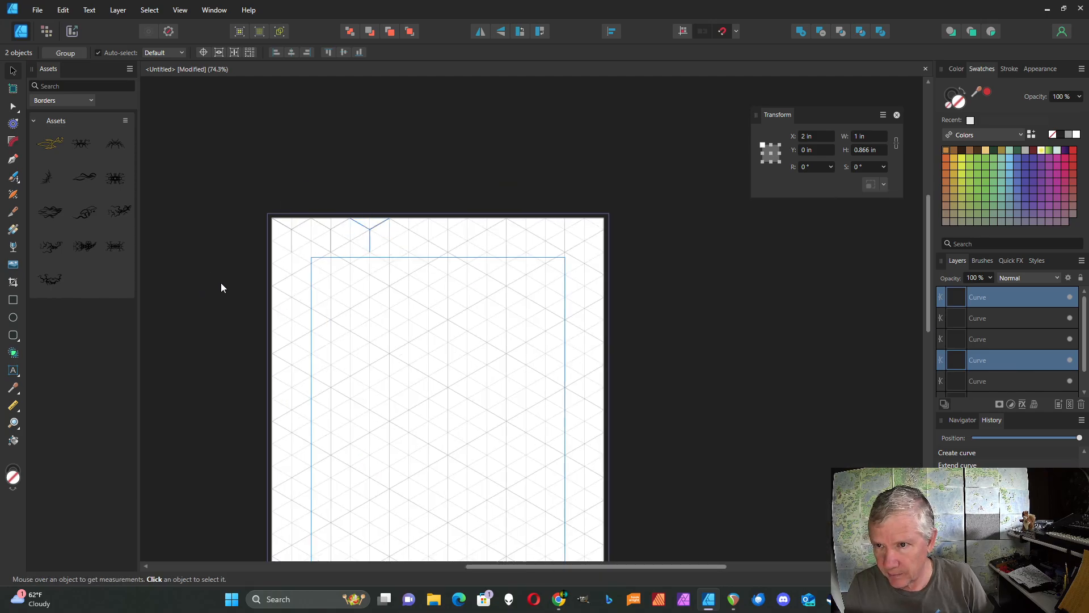
left_click(369, 232)
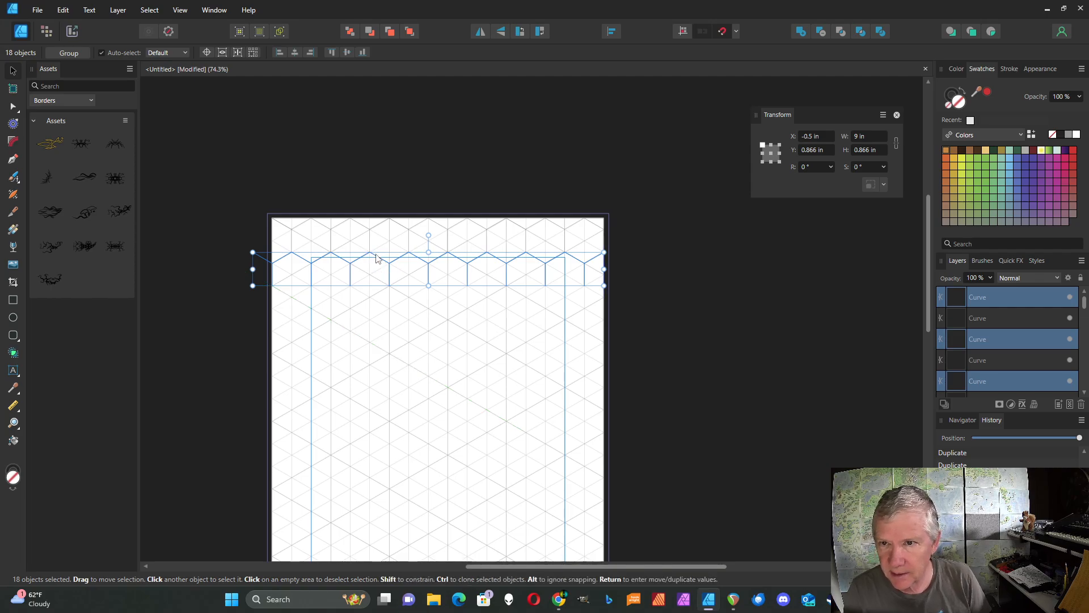
mouse_move(331, 235)
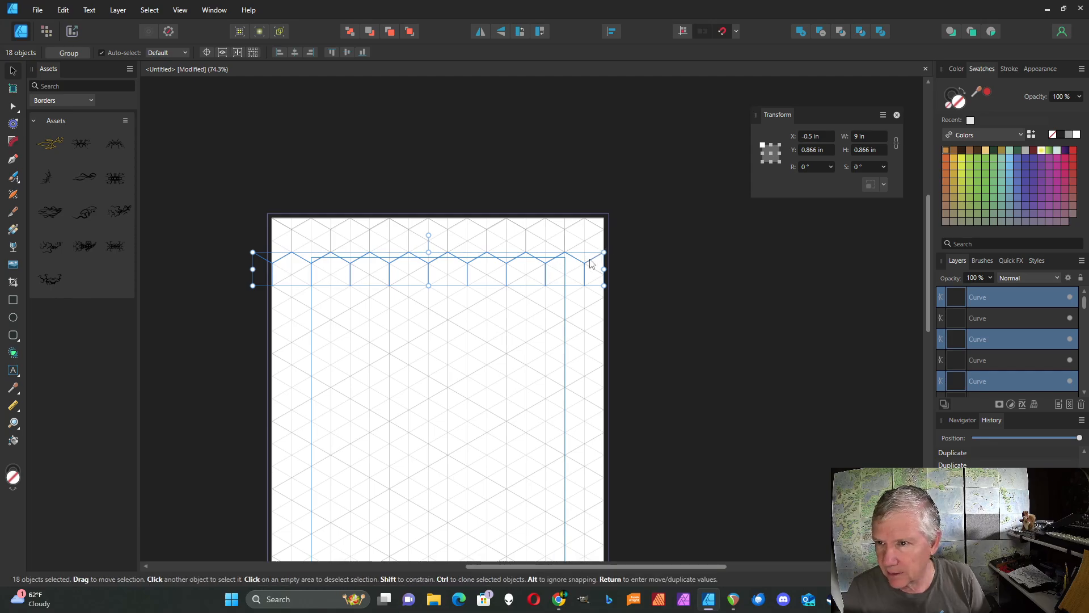
mouse_move(265, 278)
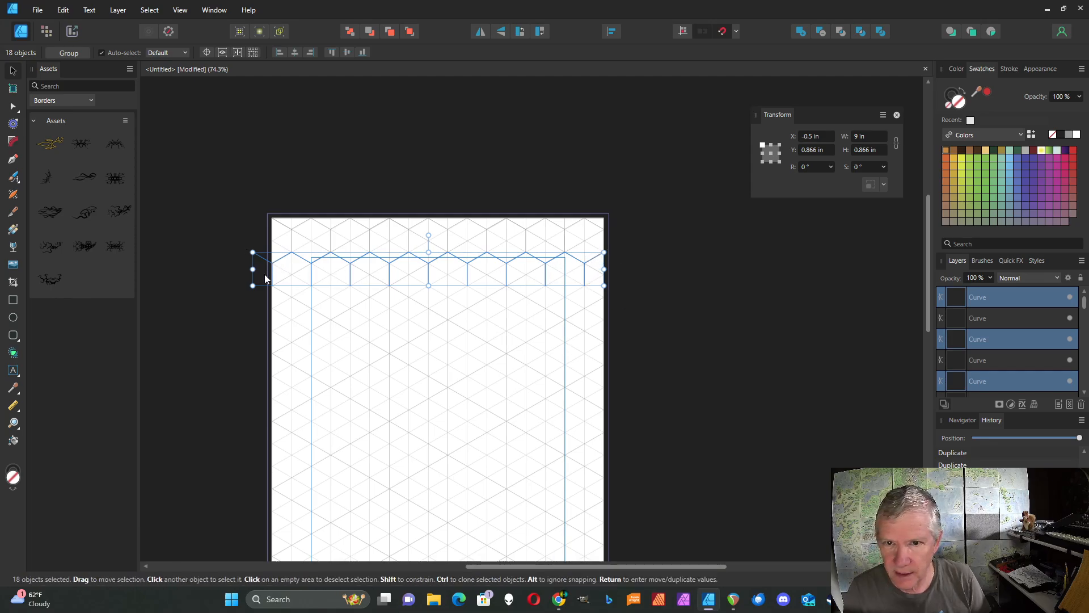
mouse_move(680, 310)
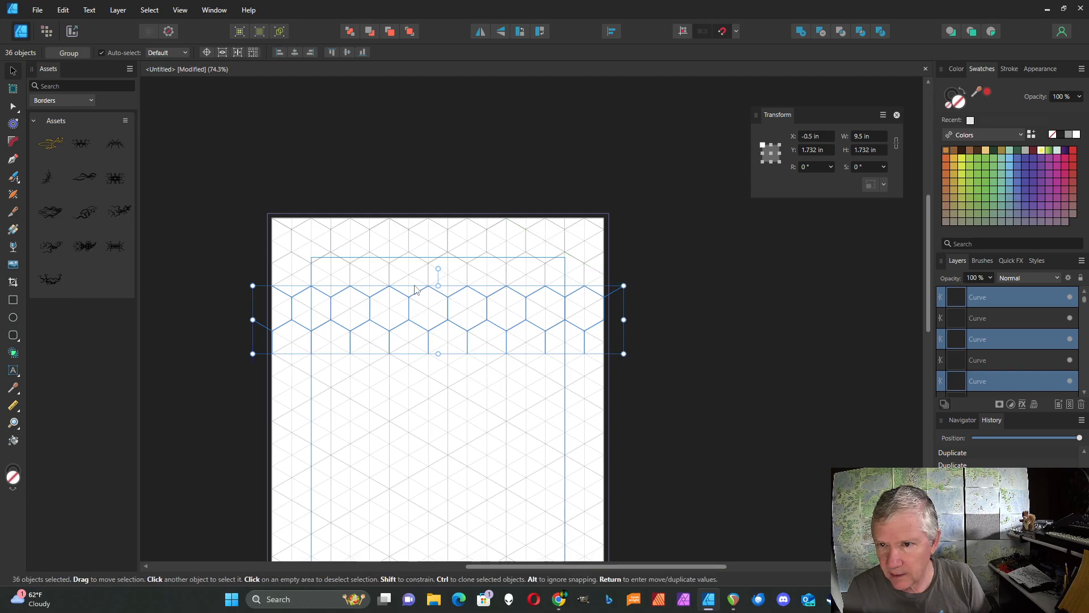
mouse_move(675, 301)
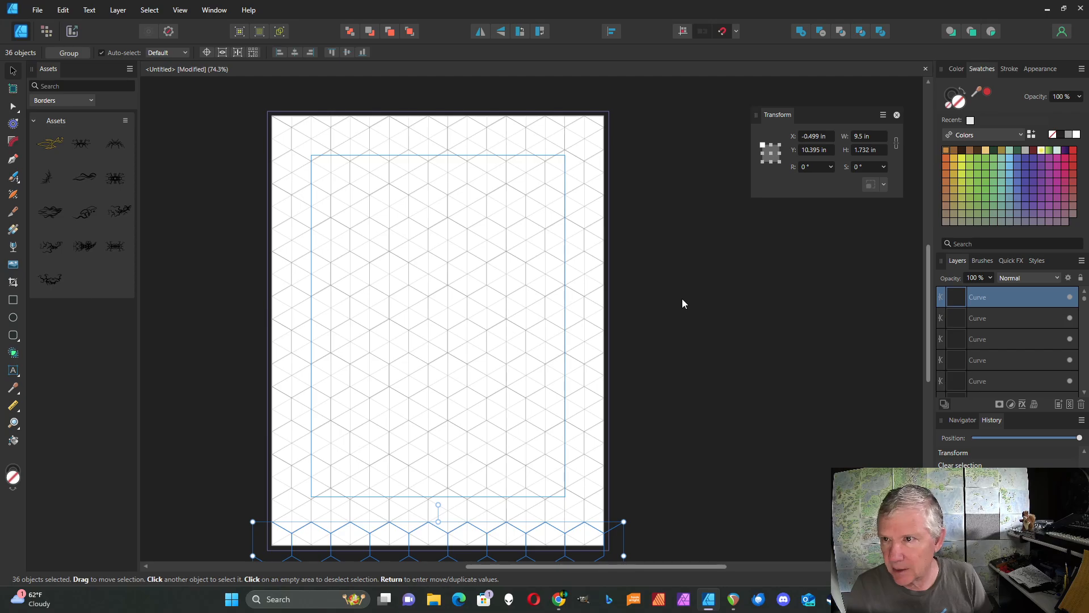
Clear the selection, then select every hexagon line on the page for grouping
left_click(671, 252)
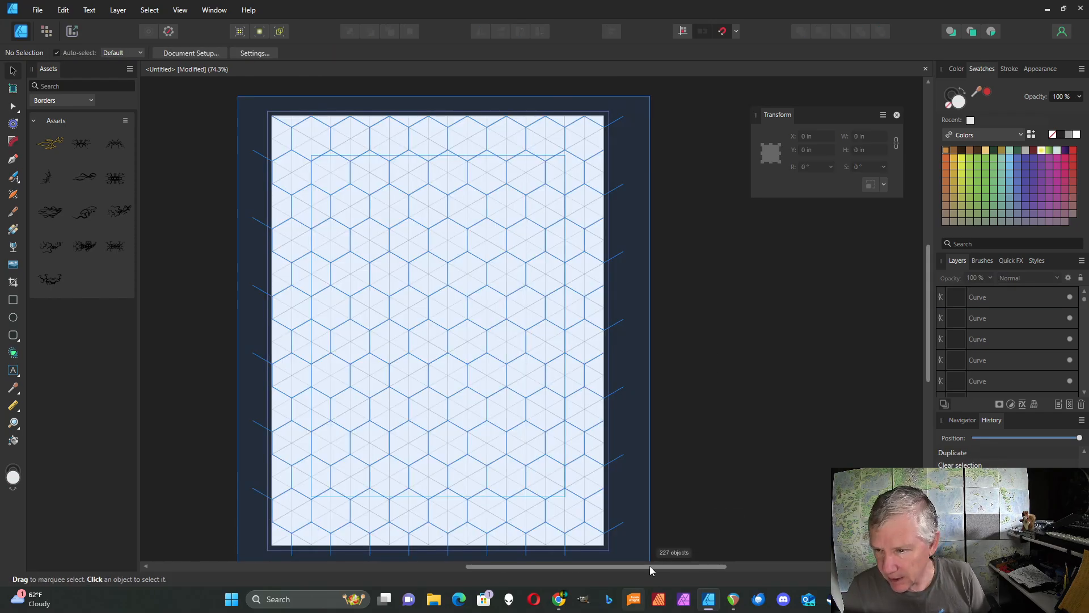
key("ctrl+a")
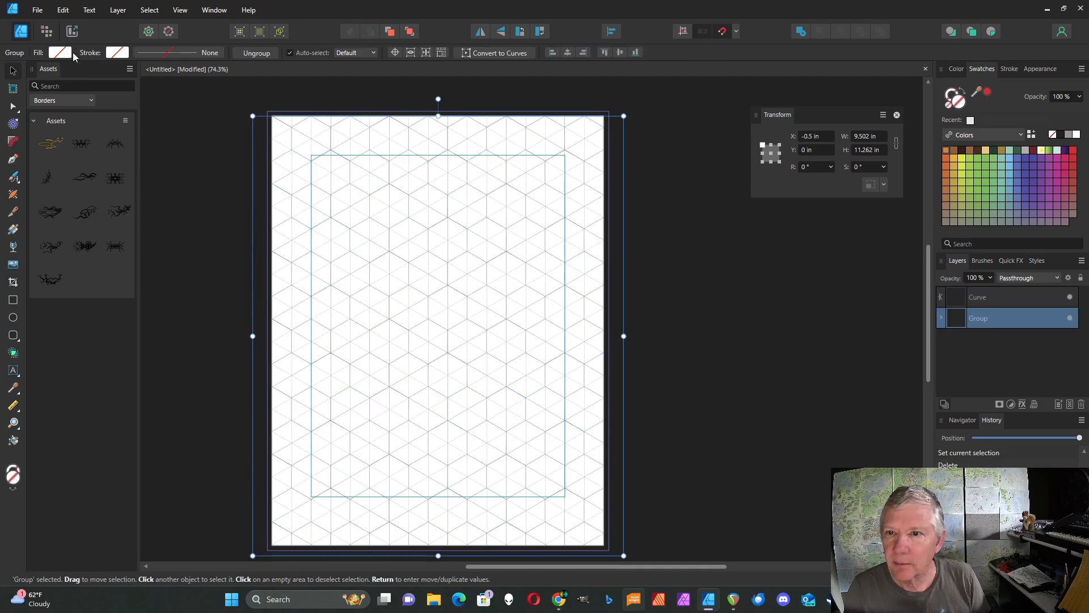
Set the grouped hexagon lines' stroke width to 2 pt
left_click(1008, 68)
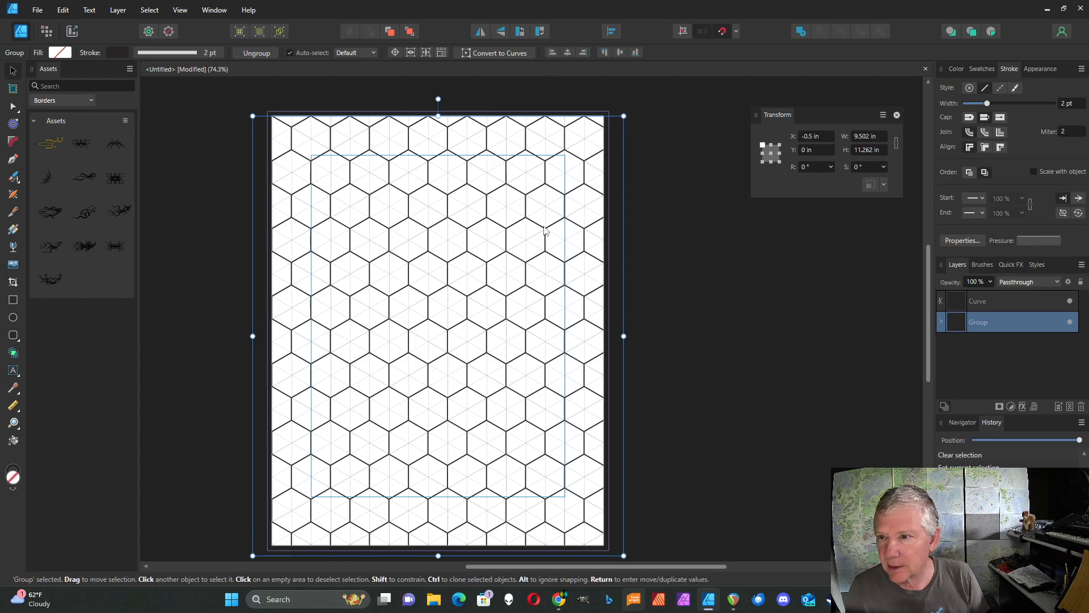
mouse_move(875, 168)
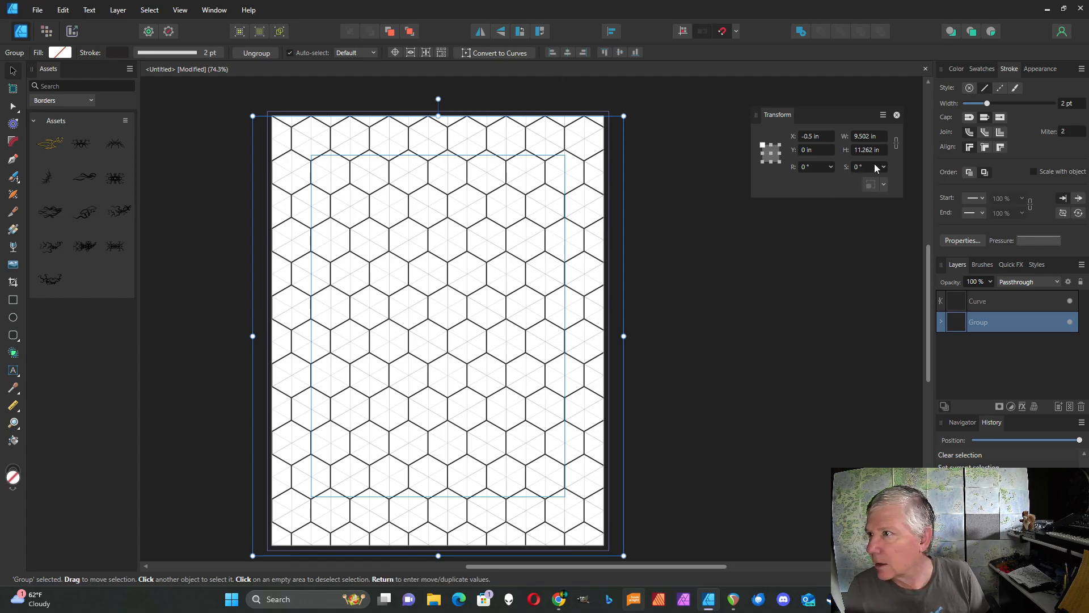
left_click(956, 69)
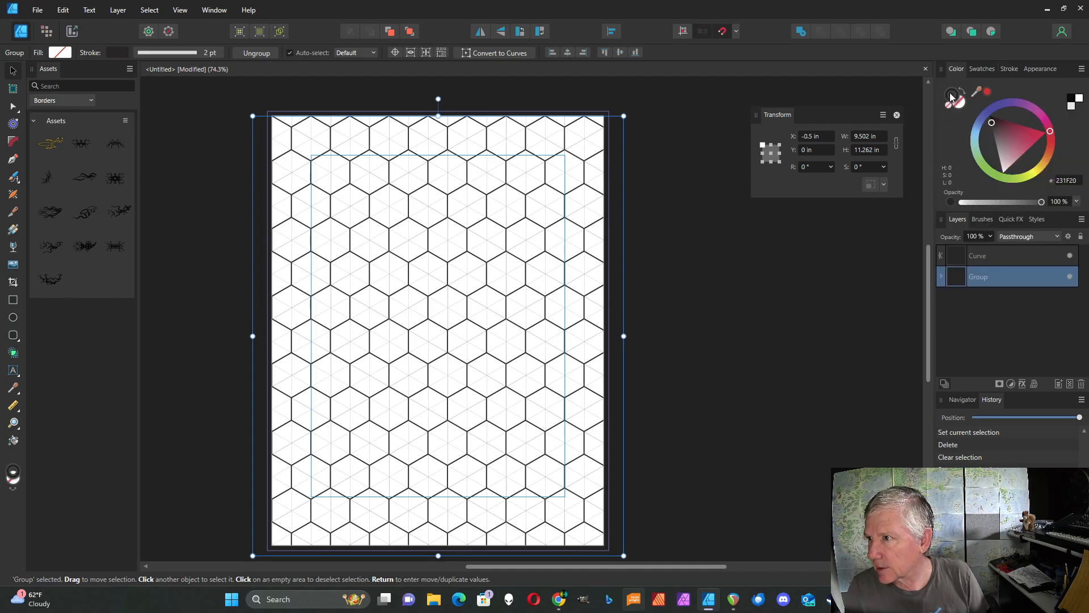
mouse_move(976, 97)
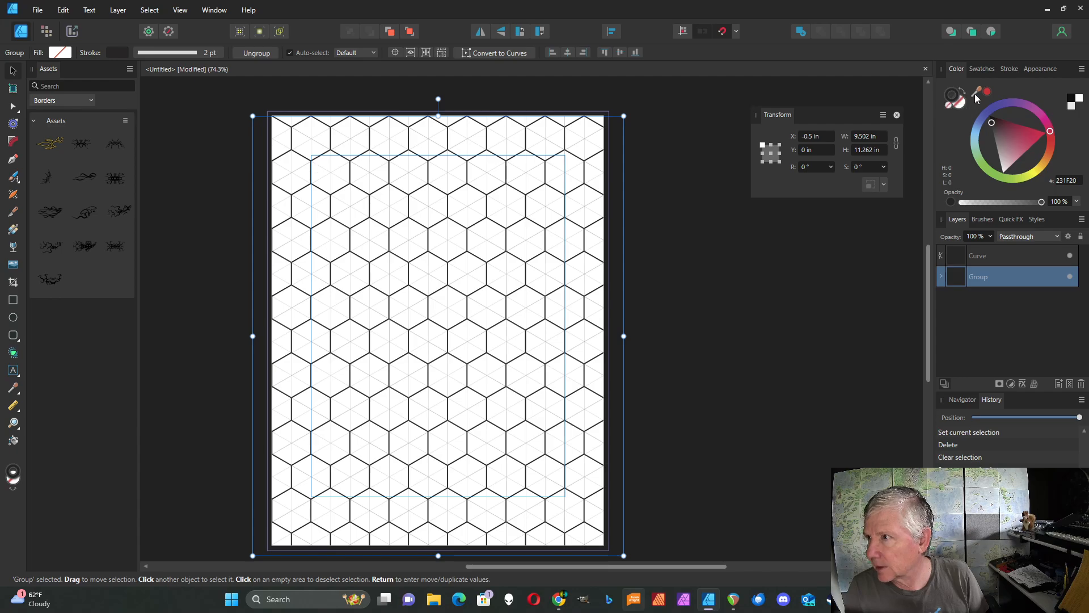
Pick a brown stroke swatch, set the group's opacity to 50%, and deselect
left_click(981, 68)
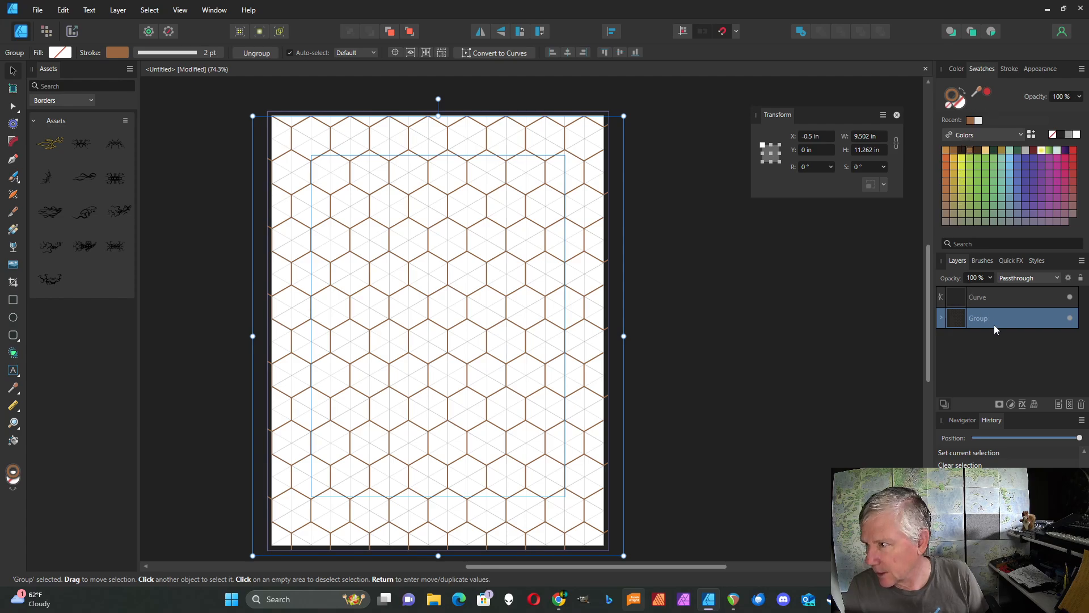
mouse_move(988, 305)
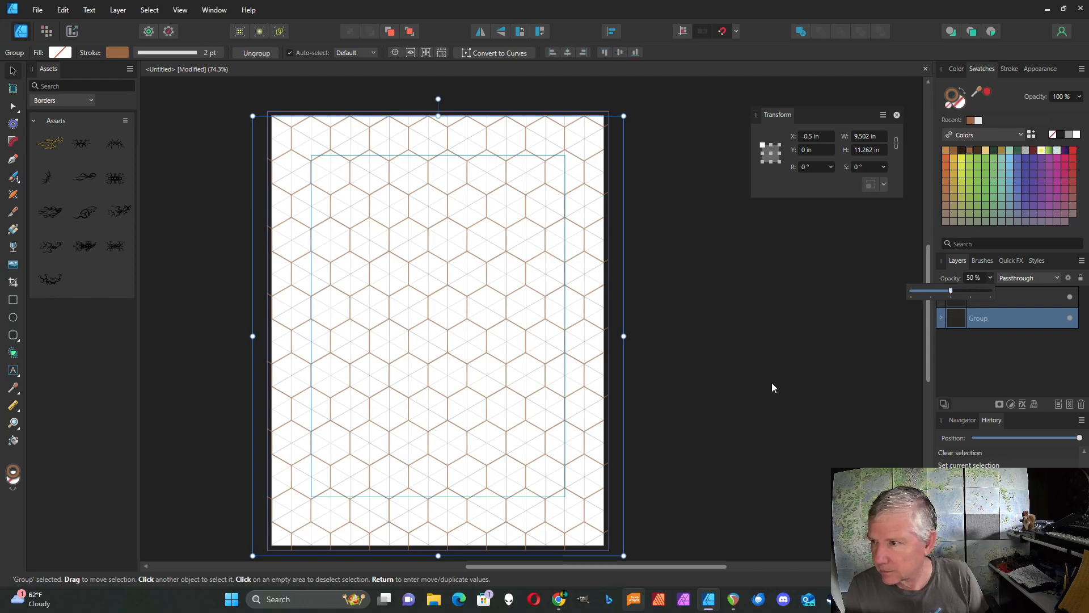
left_click(236, 131)
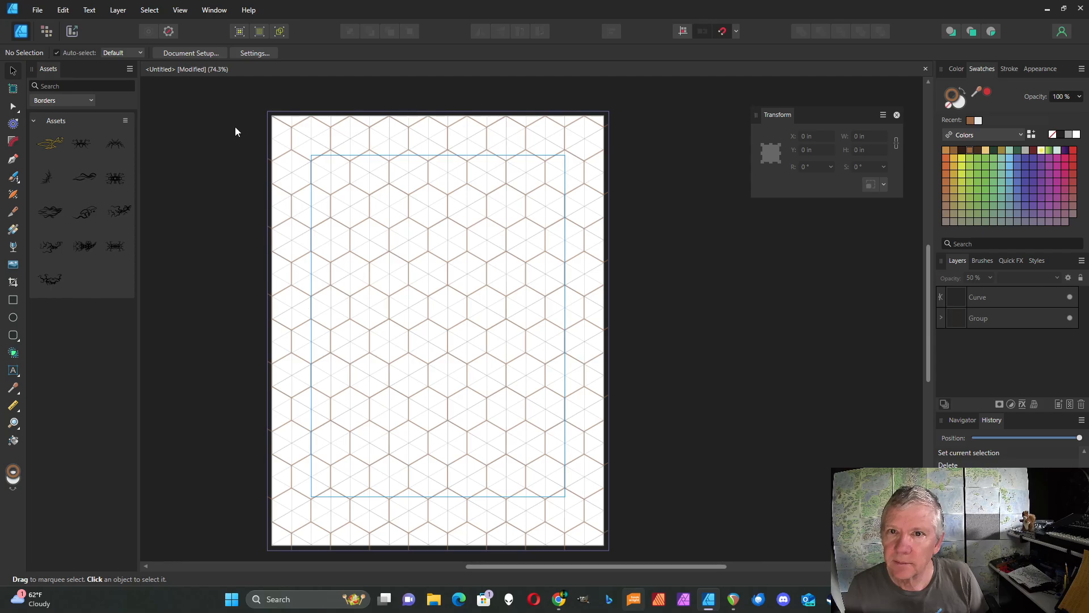
Turn off the View menu's Show Grid option to hide the triangular isometric grid
left_click(180, 10)
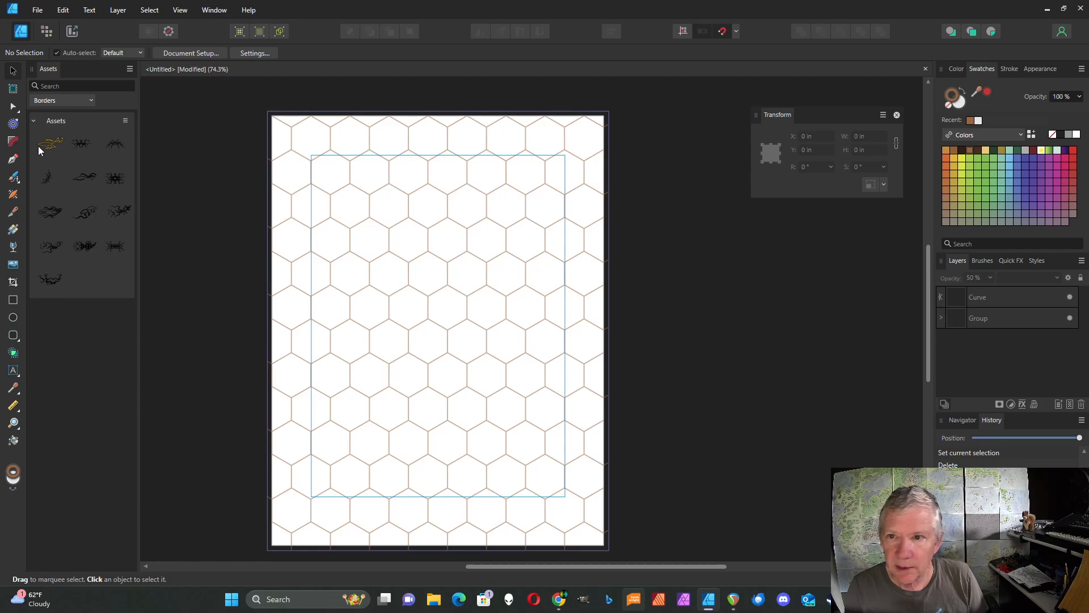
mouse_move(701, 240)
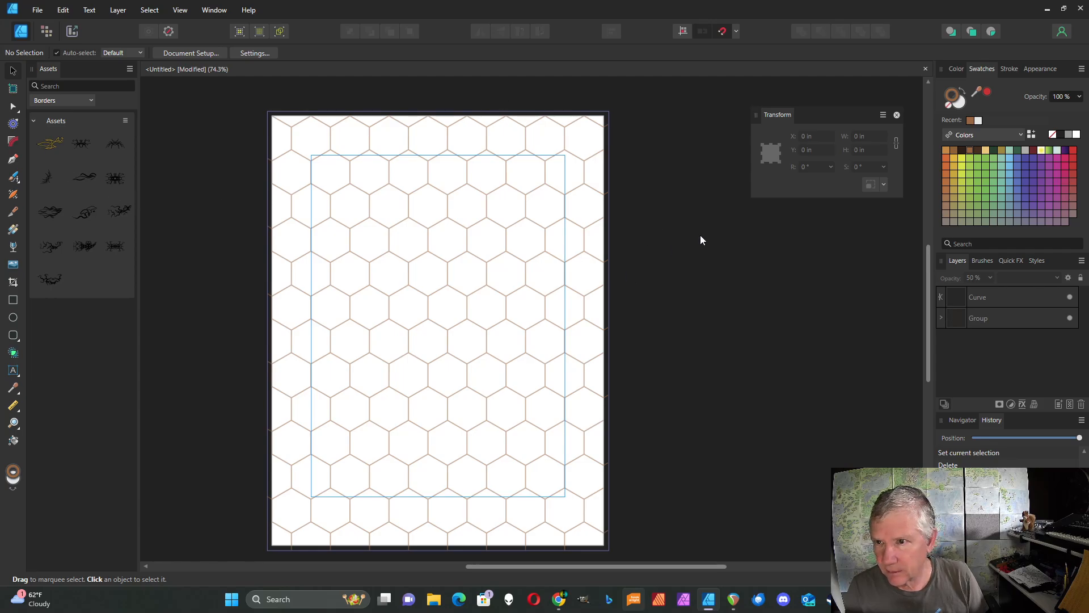
mouse_move(697, 219)
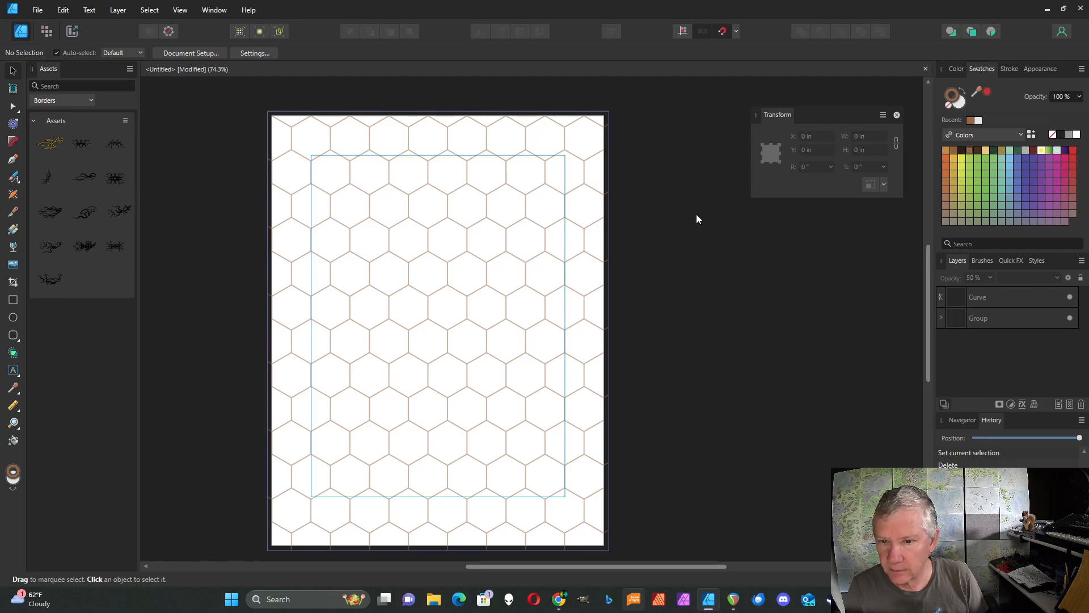